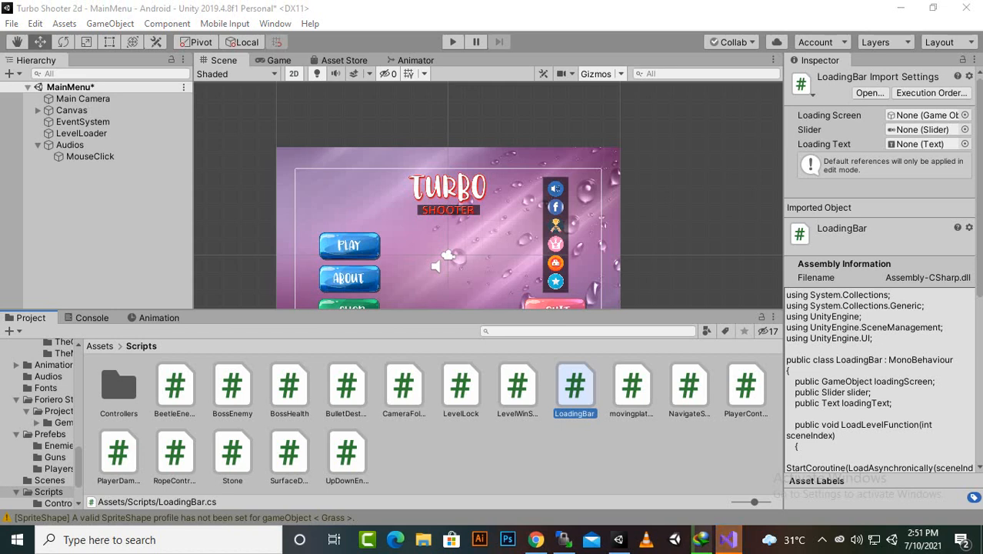
# Step: Browse Scripts/Controllers, then the Scenes folder, selecting Level1 and LevelSelectMenu
pyautogui.click(119, 384)
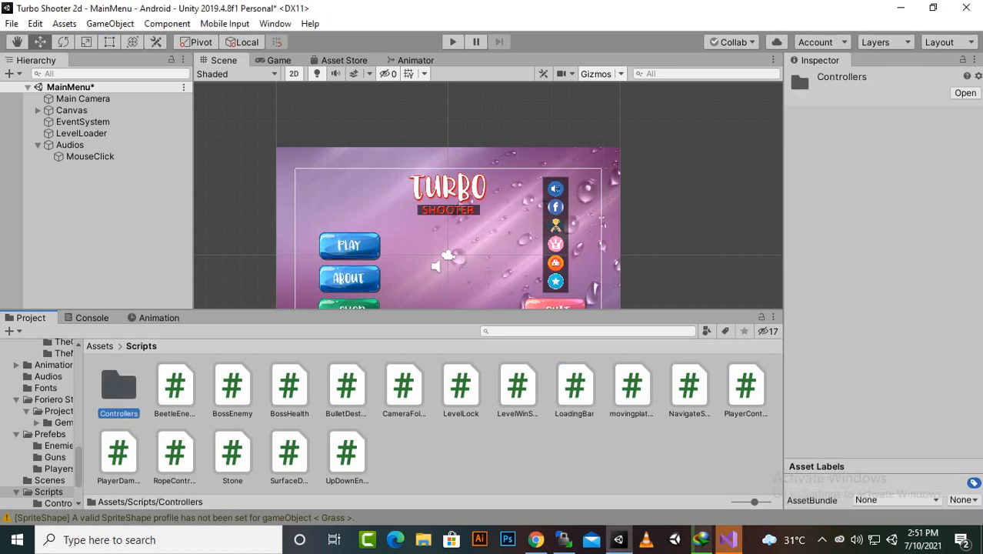
pyautogui.doubleClick(119, 384)
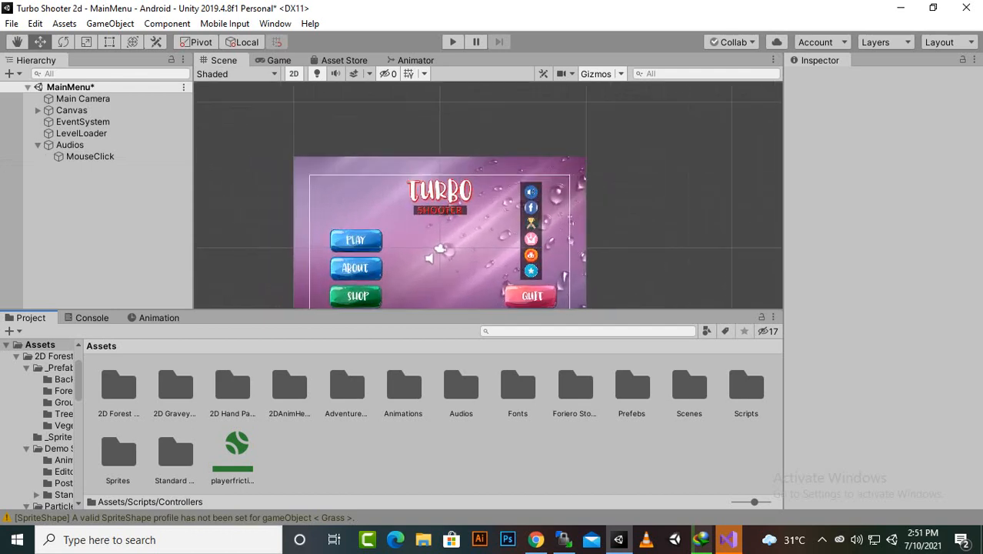
pyautogui.doubleClick(689, 384)
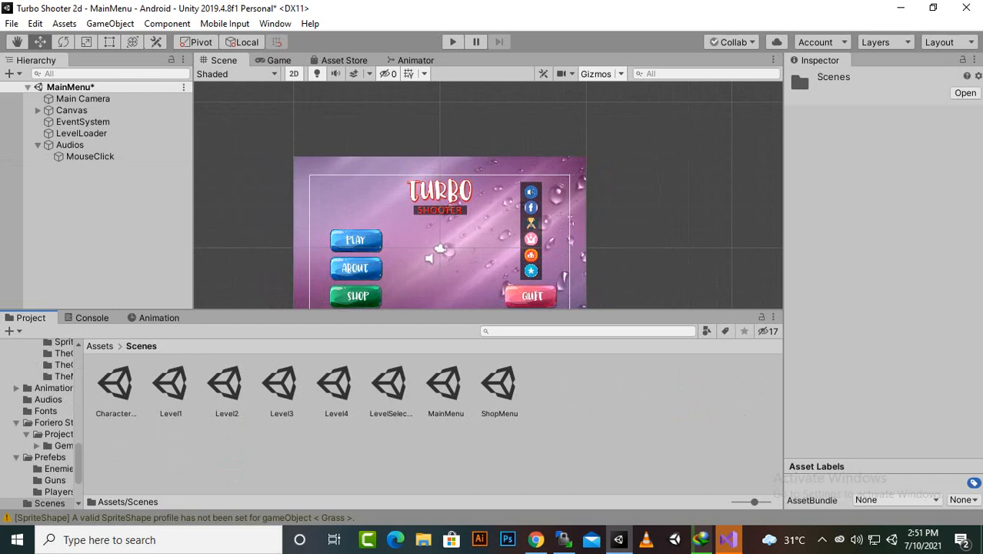
pyautogui.click(170, 383)
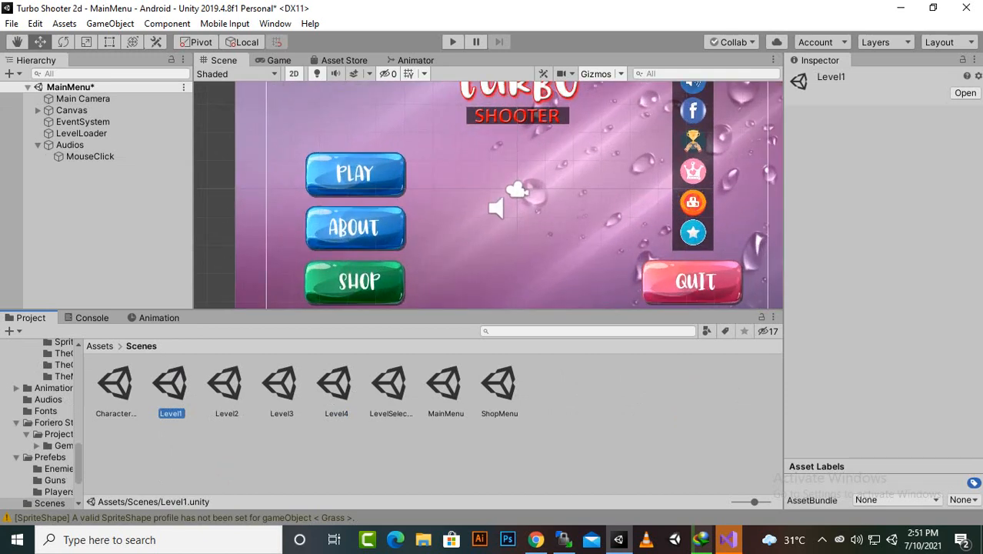
pyautogui.click(390, 382)
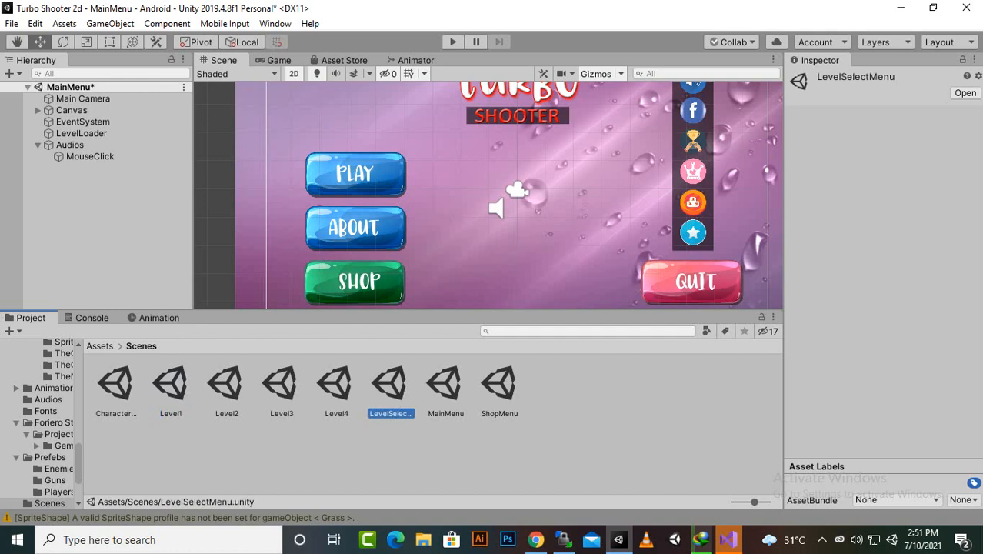
# Step: Return to the Assets root and go into the Scripts folder
pyautogui.click(576, 454)
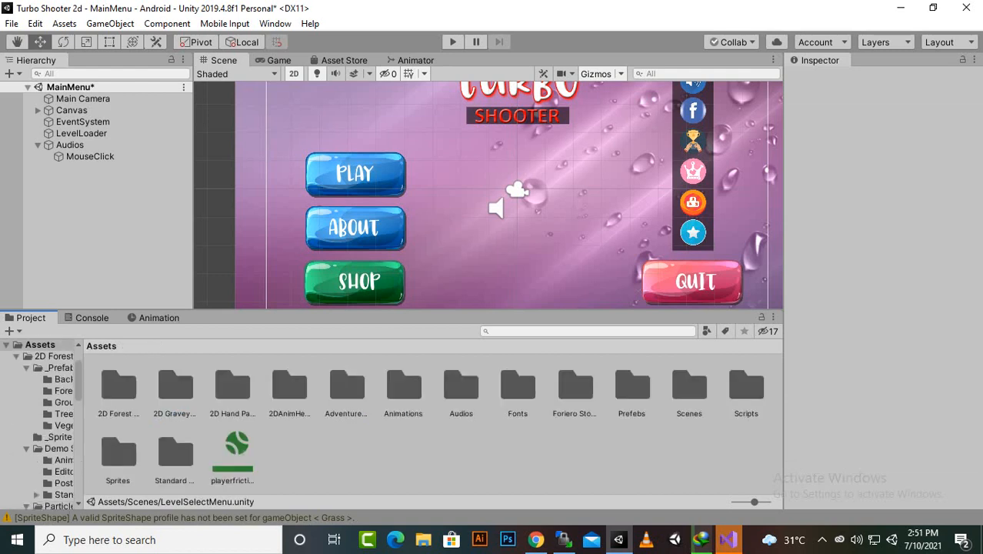
pyautogui.doubleClick(745, 390)
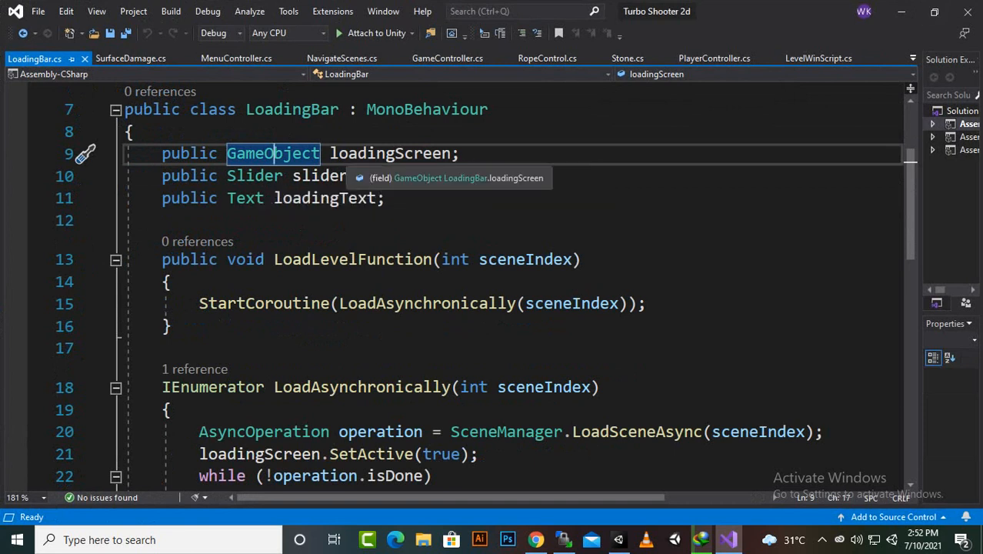
pyautogui.click(316, 175)
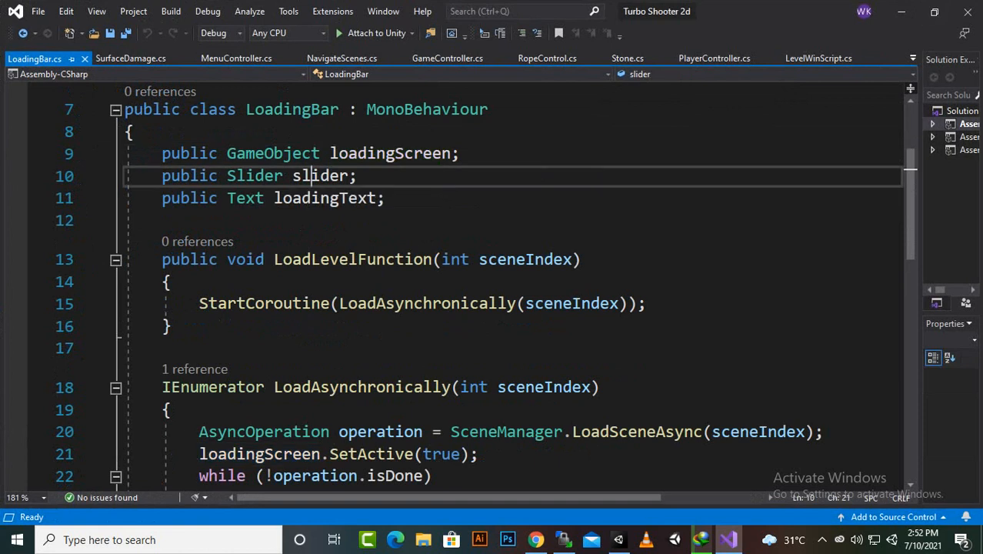
pyautogui.doubleClick(324, 198)
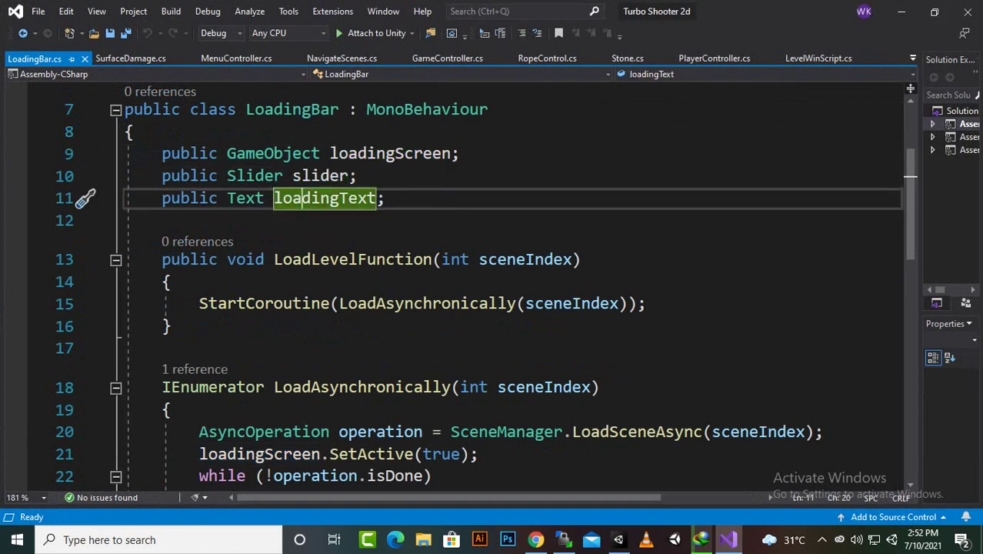
pyautogui.scroll(-3)
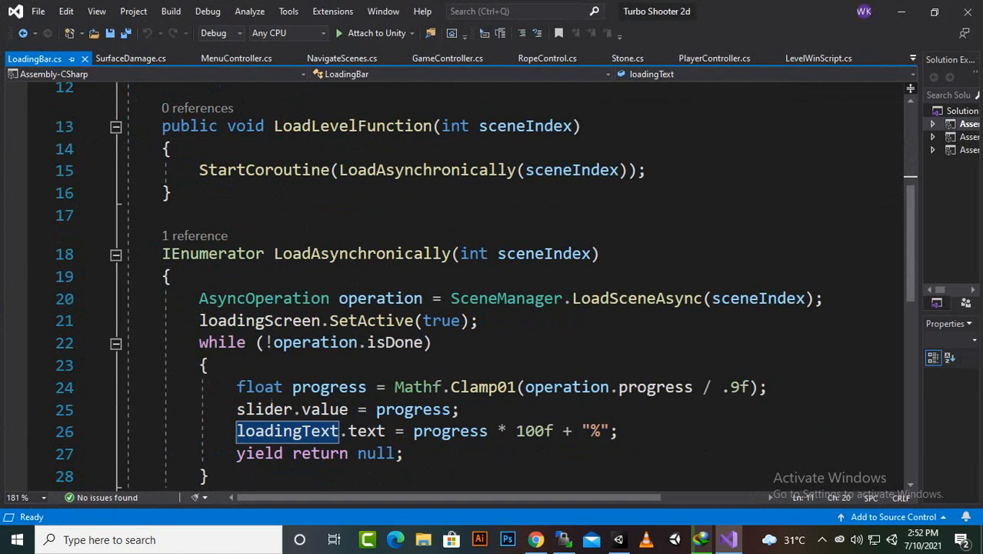
pyautogui.scroll(-3)
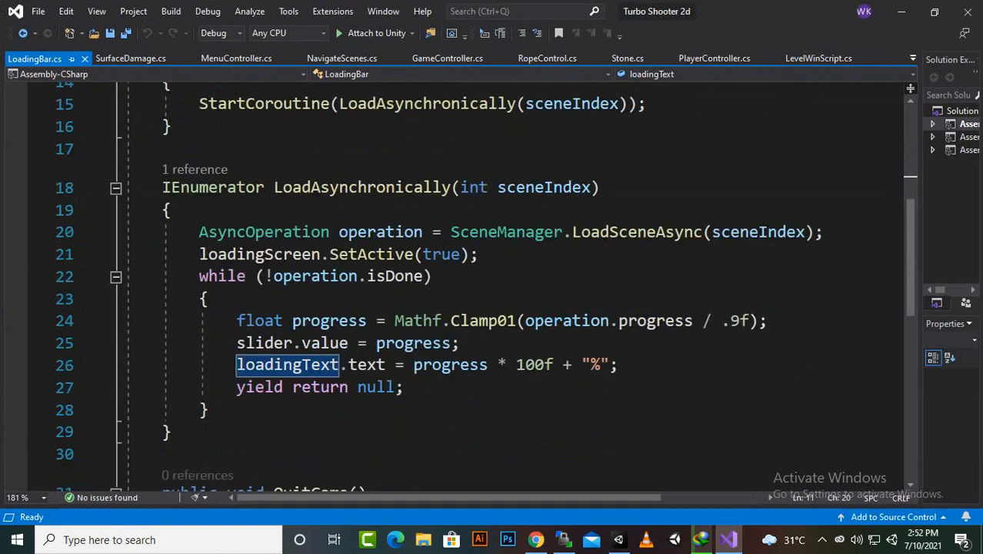
pyautogui.scroll(-3)
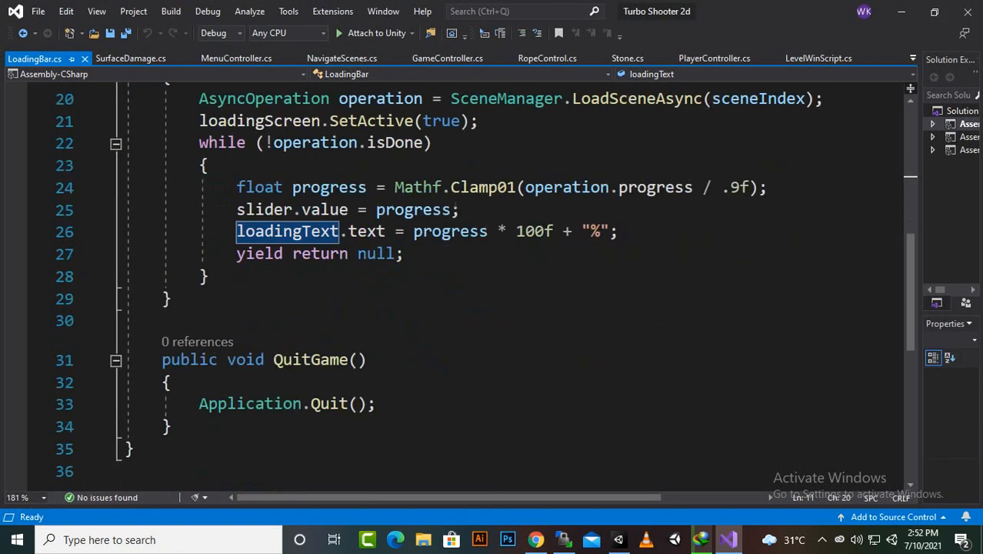
pyautogui.scroll(-3)
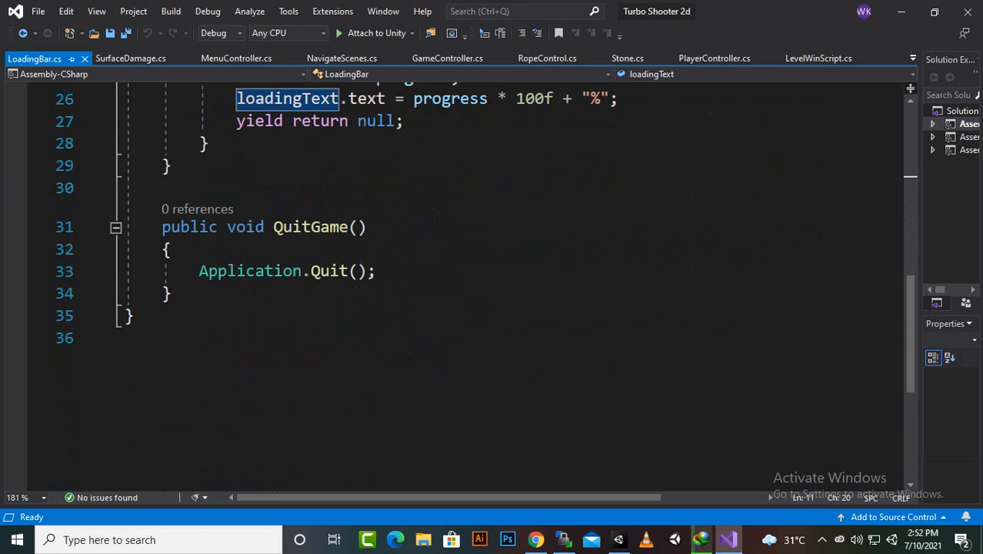
pyautogui.scroll(3)
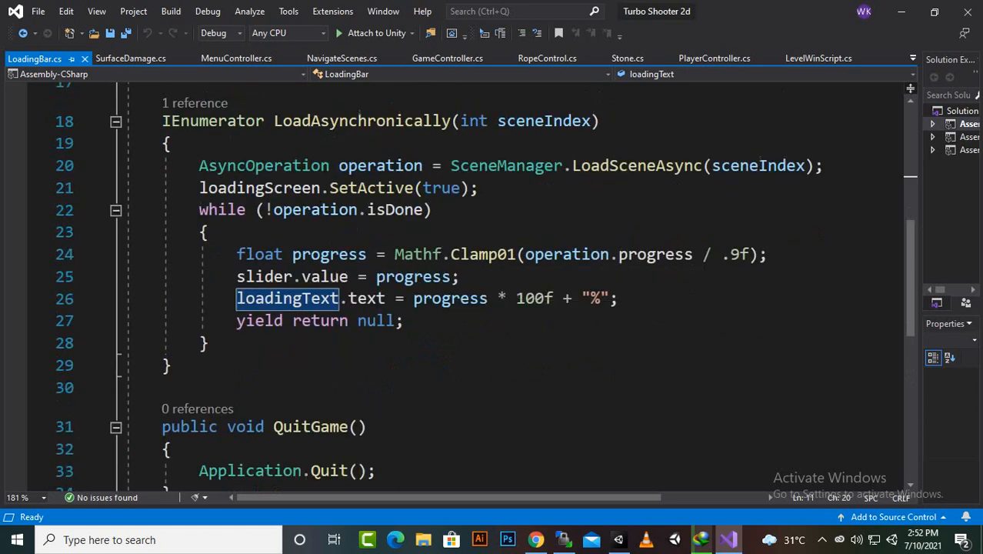
pyautogui.scroll(3)
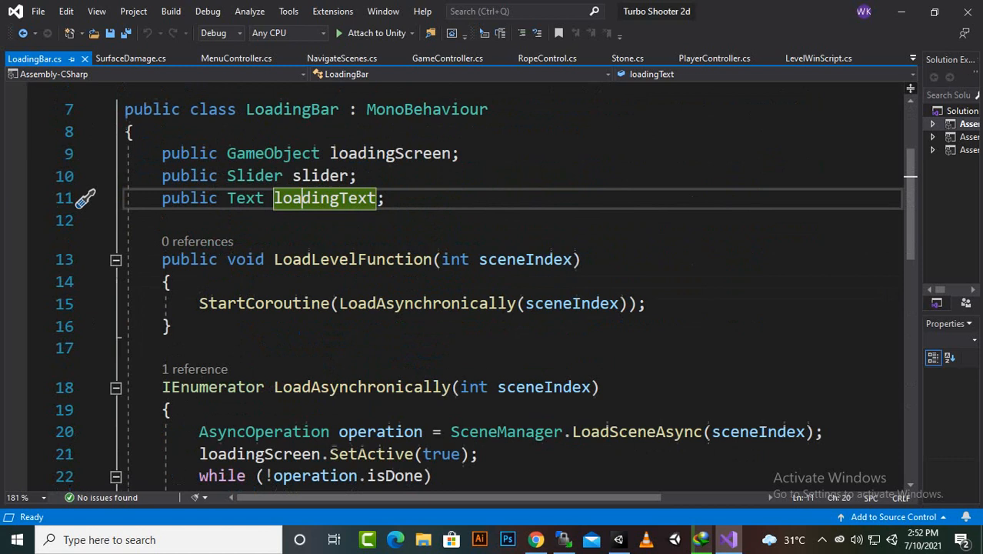
pyautogui.scroll(3)
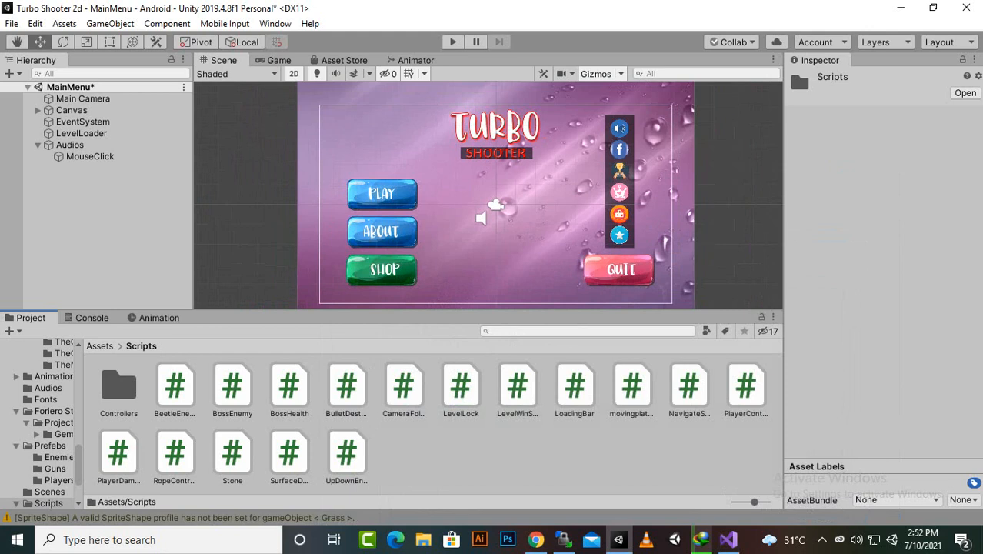
# Step: Add a UI panel under the Canvas and name it LoadingScreen
pyautogui.rightClick(72, 110)
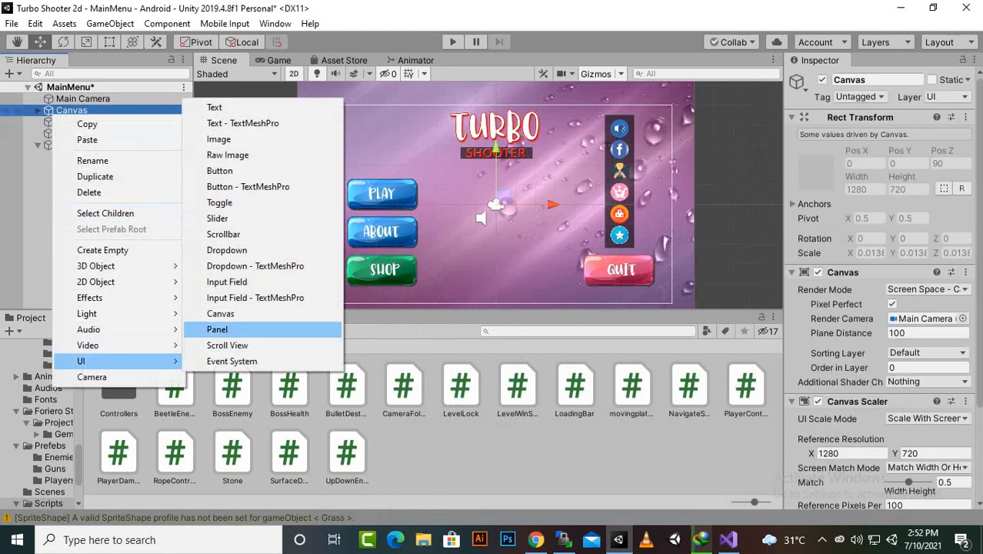
pyautogui.click(217, 330)
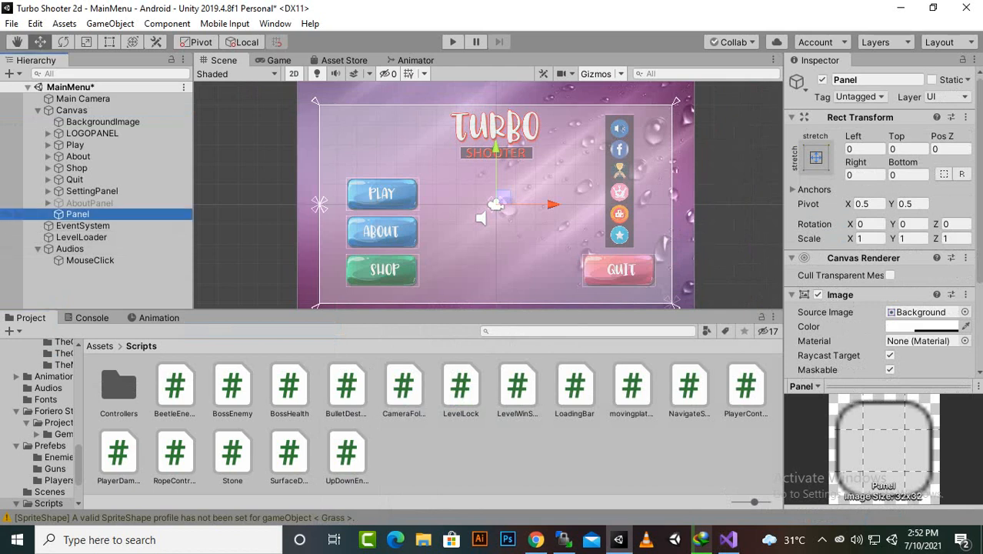
pyautogui.doubleClick(78, 214)
pyautogui.write('Loadin')
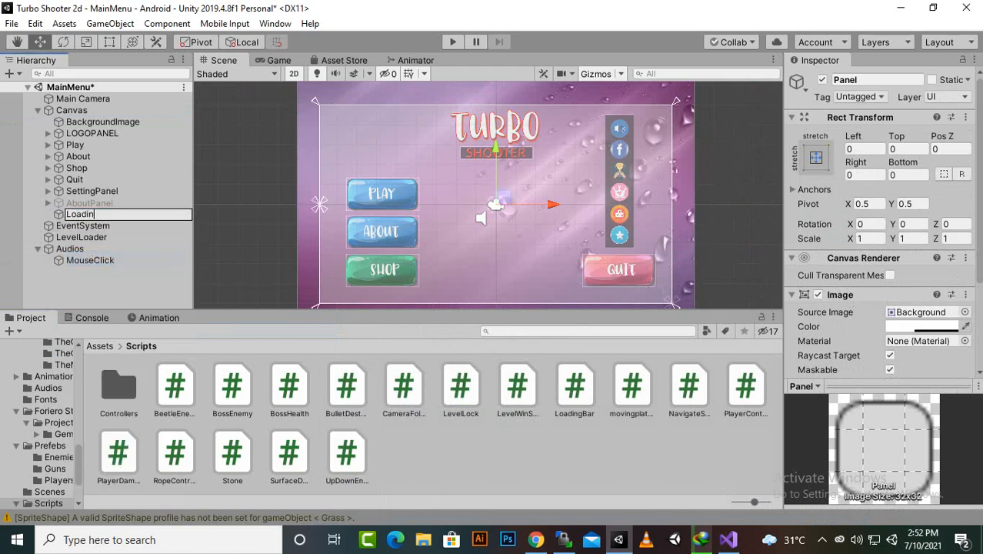
pyautogui.press('Return')
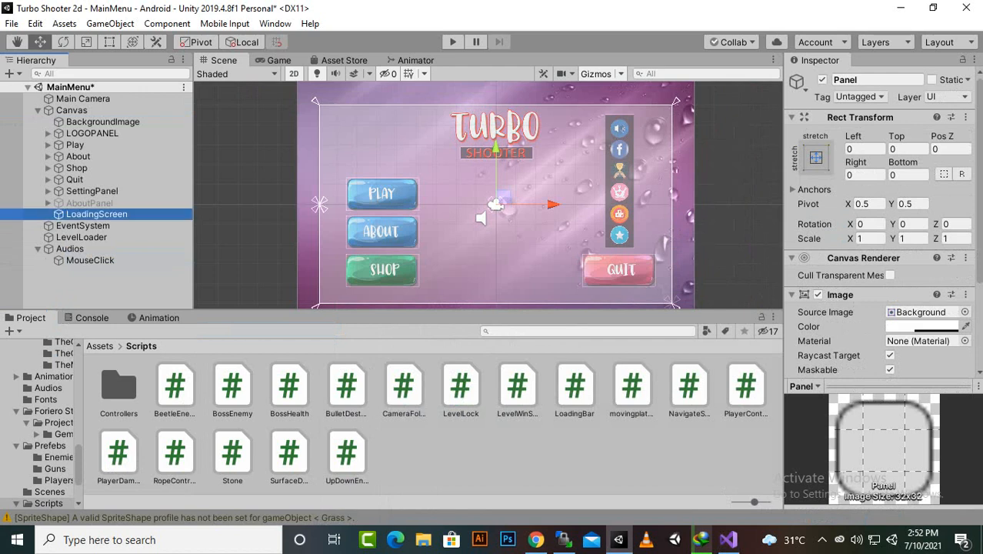
# Step: Give LoadingScreen the Main_BG sprite from Sprites/Textures and bring up its image colour
pyautogui.click(97, 214)
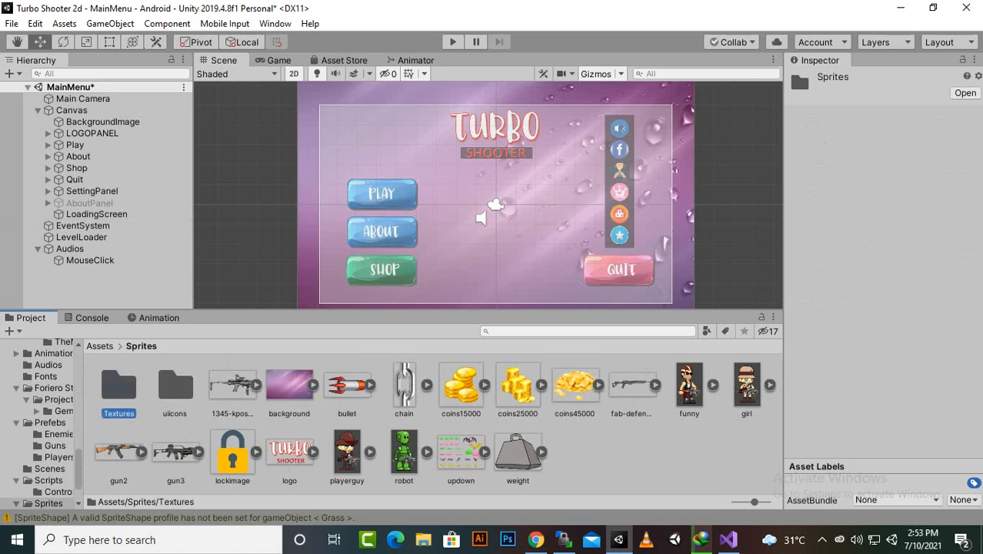
pyautogui.doubleClick(118, 384)
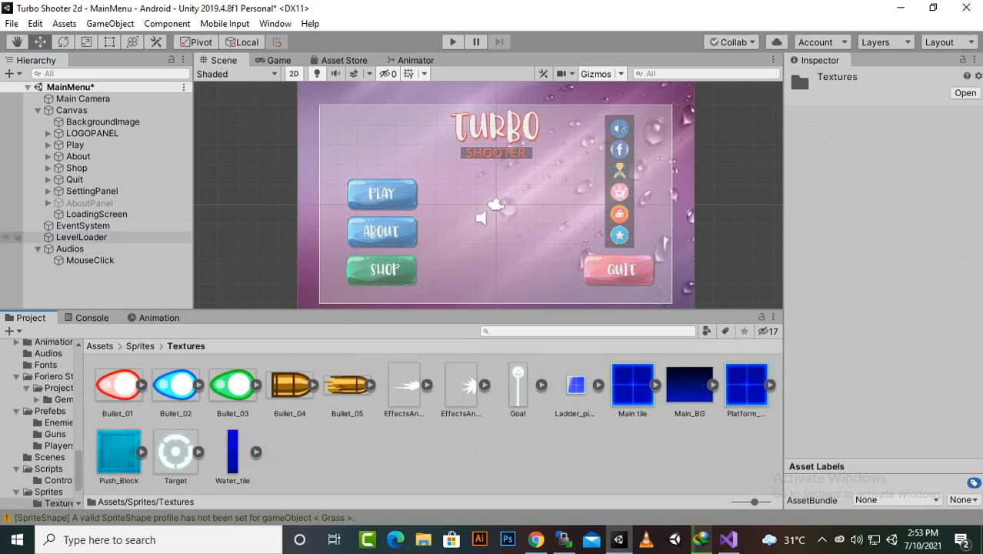
pyautogui.click(97, 214)
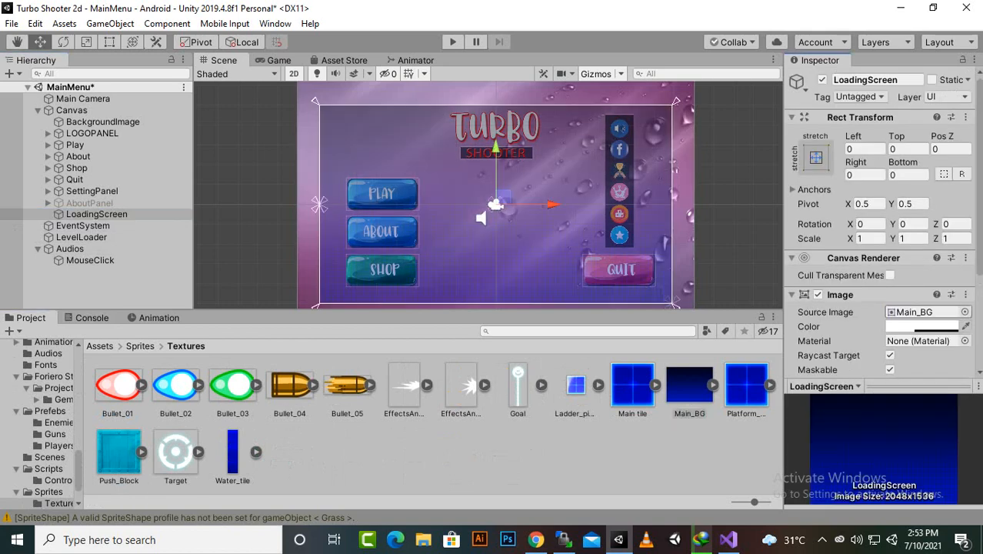
pyautogui.click(920, 326)
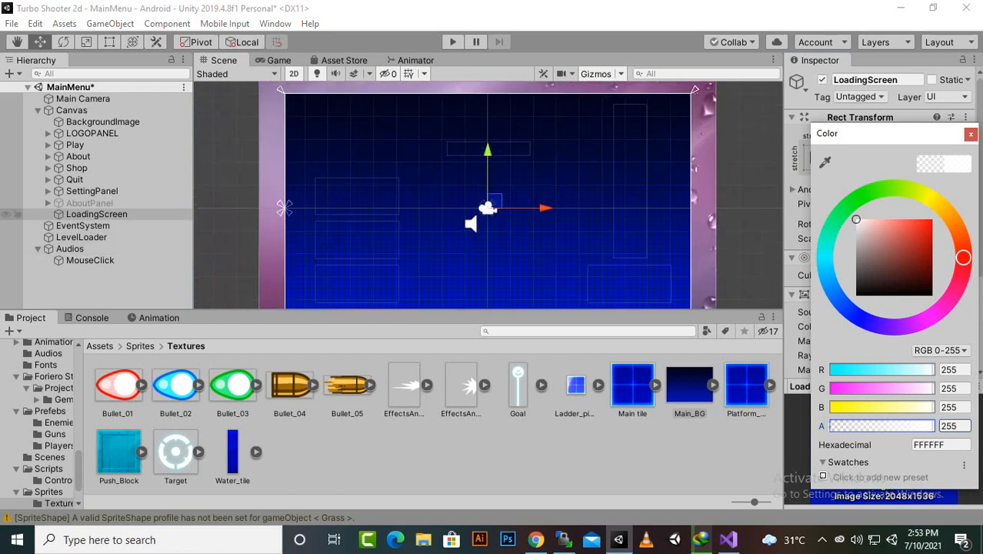
# Step: Add a Slider inside LoadingScreen and make its Background red
pyautogui.rightClick(96, 214)
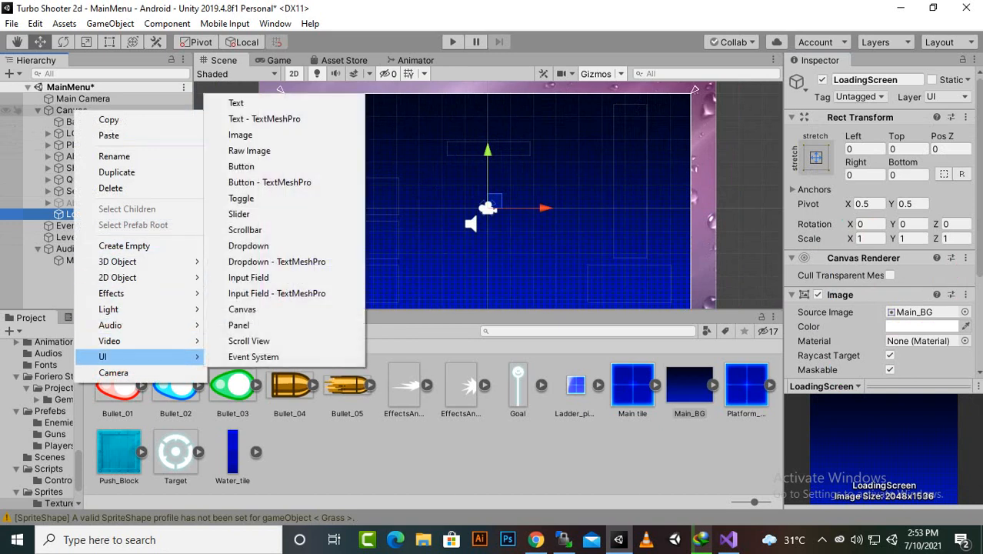
pyautogui.moveTo(238, 214)
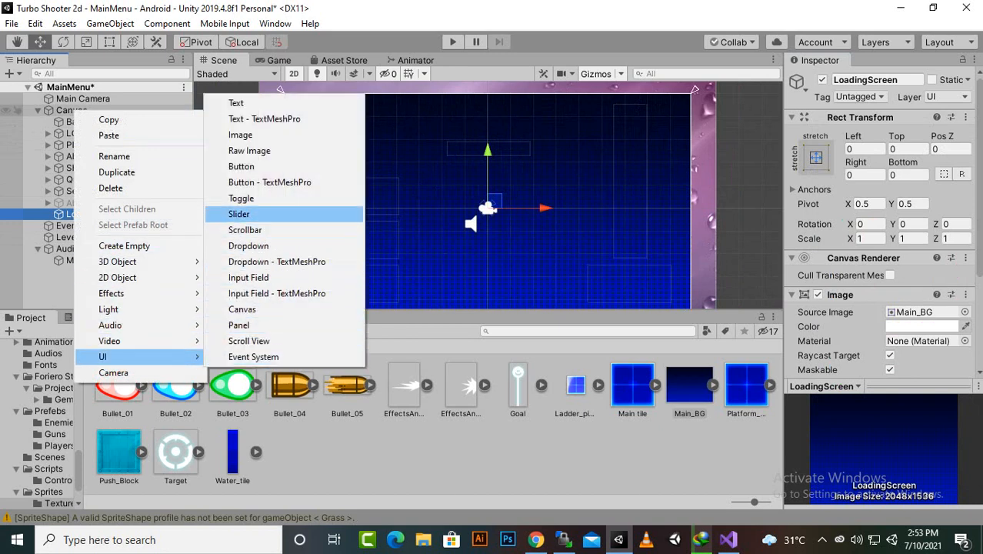
pyautogui.click(238, 213)
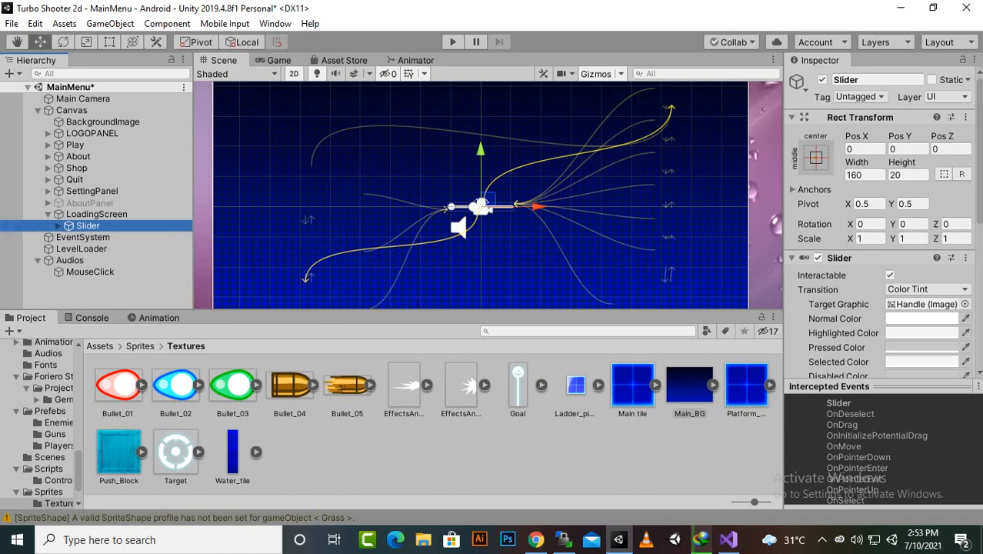
pyautogui.click(122, 260)
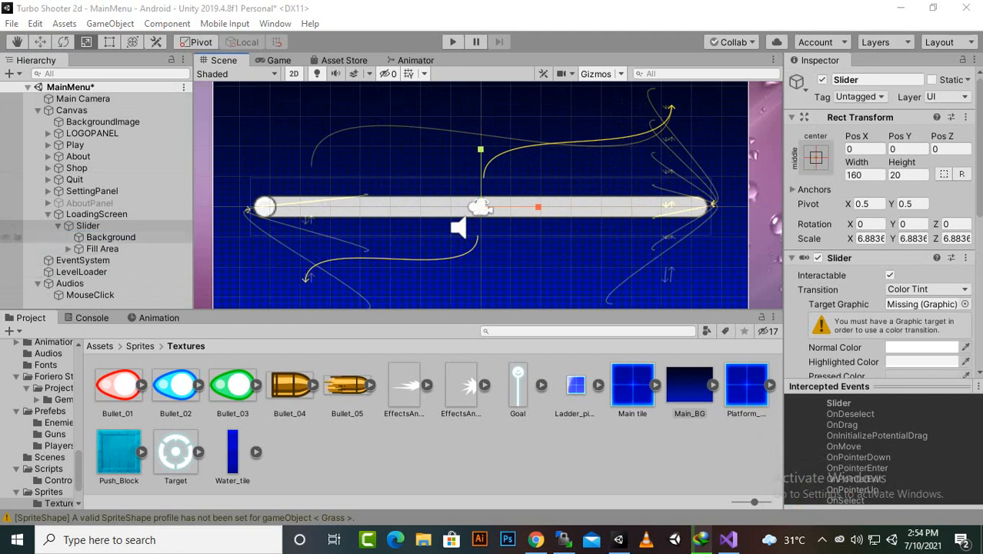
pyautogui.click(921, 346)
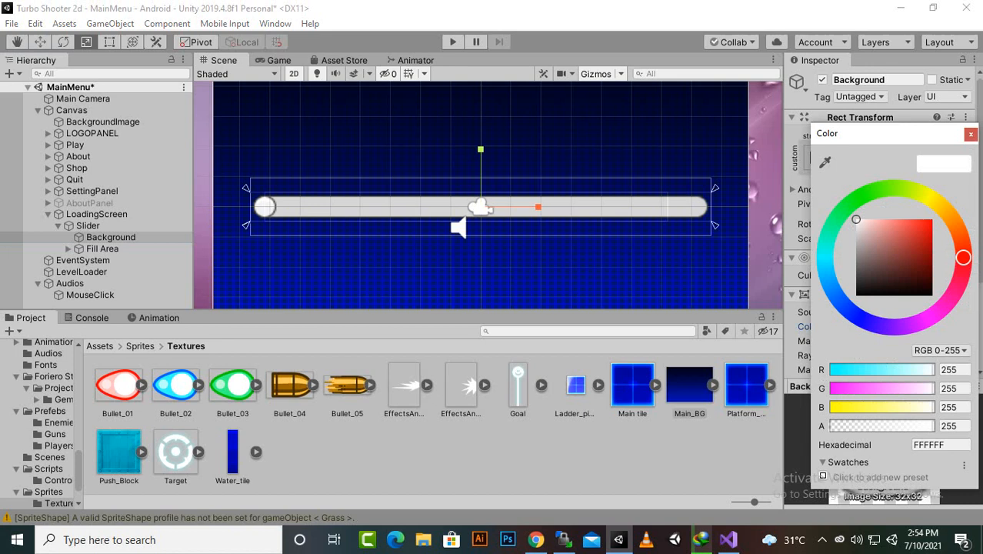
pyautogui.click(964, 257)
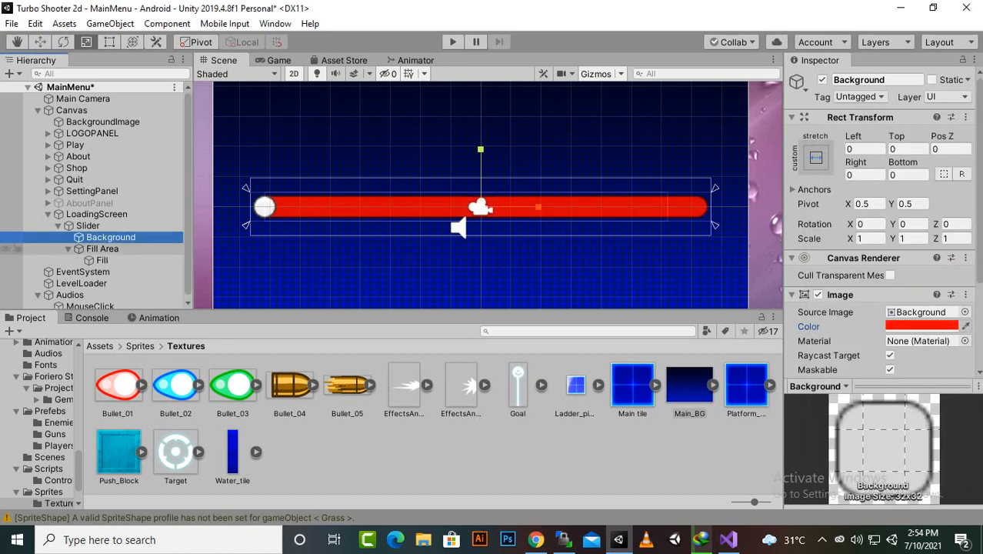
# Step: Set the slider's Fill image colour to bright green (2ACD00)
pyautogui.click(101, 260)
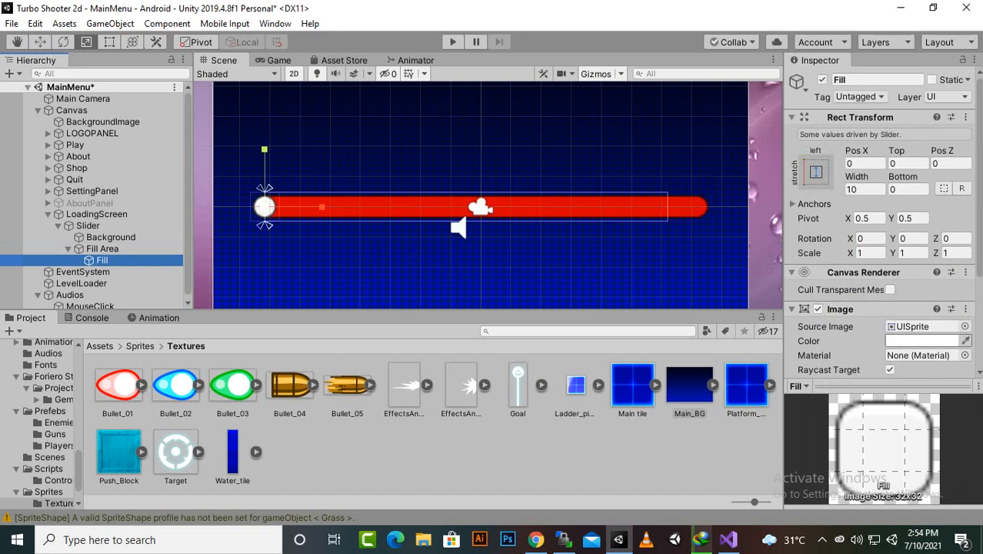
pyautogui.click(927, 340)
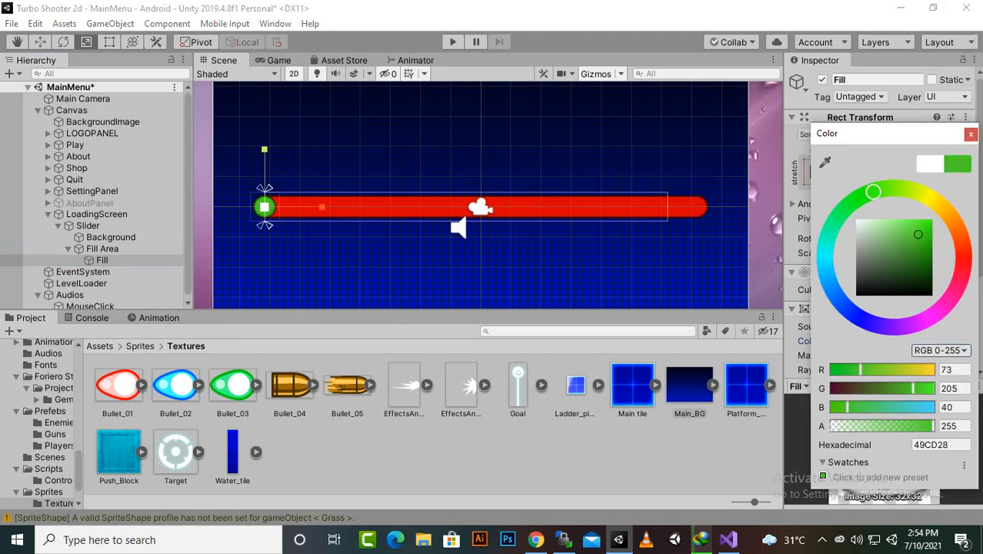
pyautogui.moveTo(917, 234); pyautogui.dragTo(931, 234)
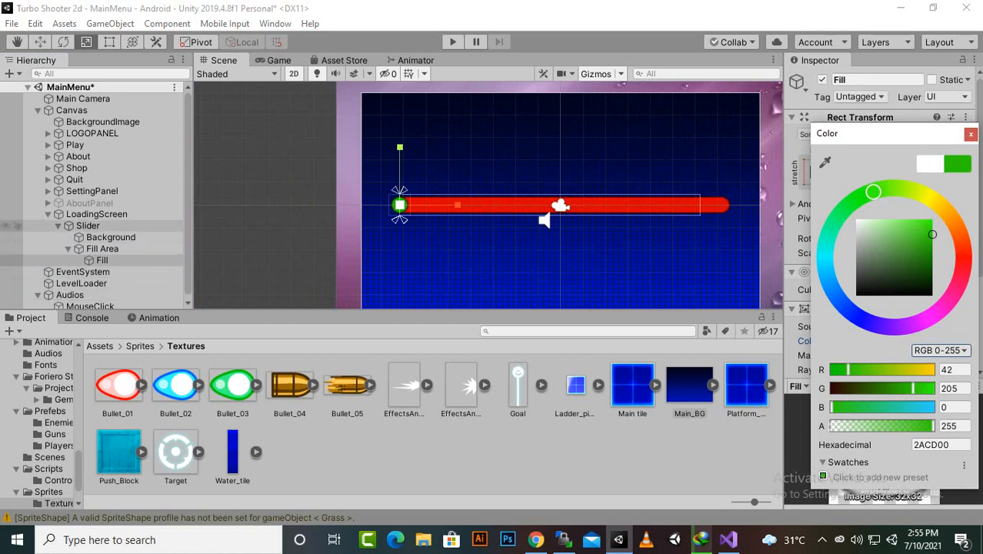
pyautogui.rightClick(101, 259)
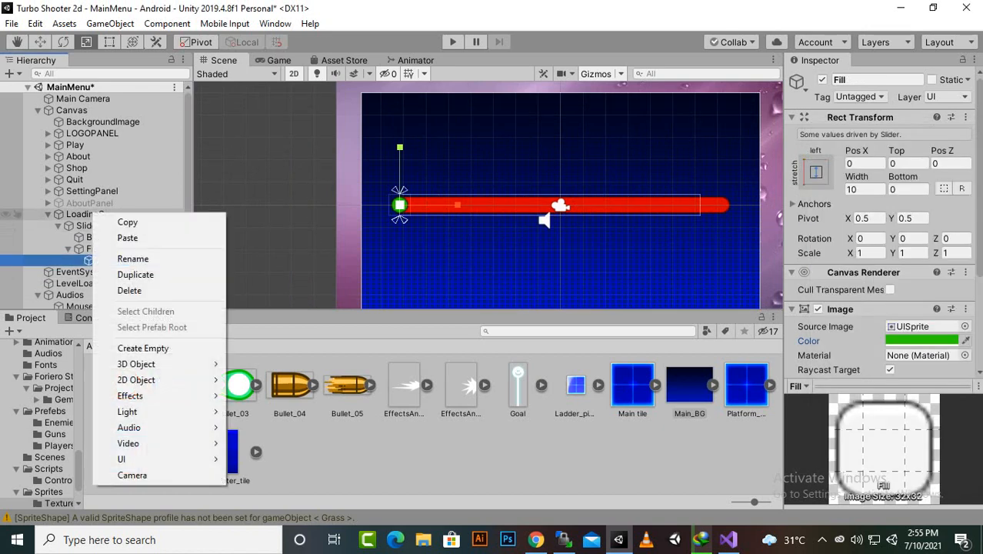
pyautogui.moveTo(128, 443)
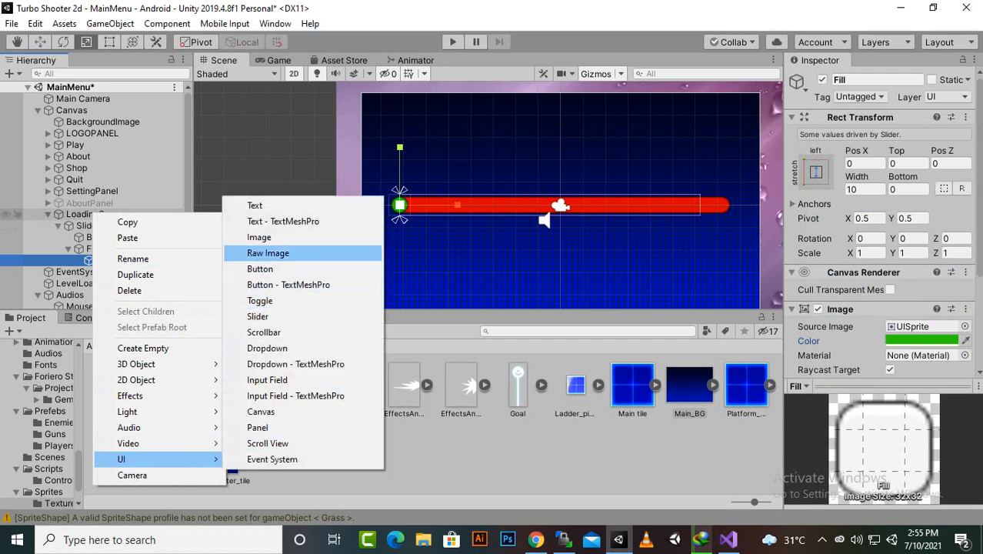
pyautogui.click(255, 205)
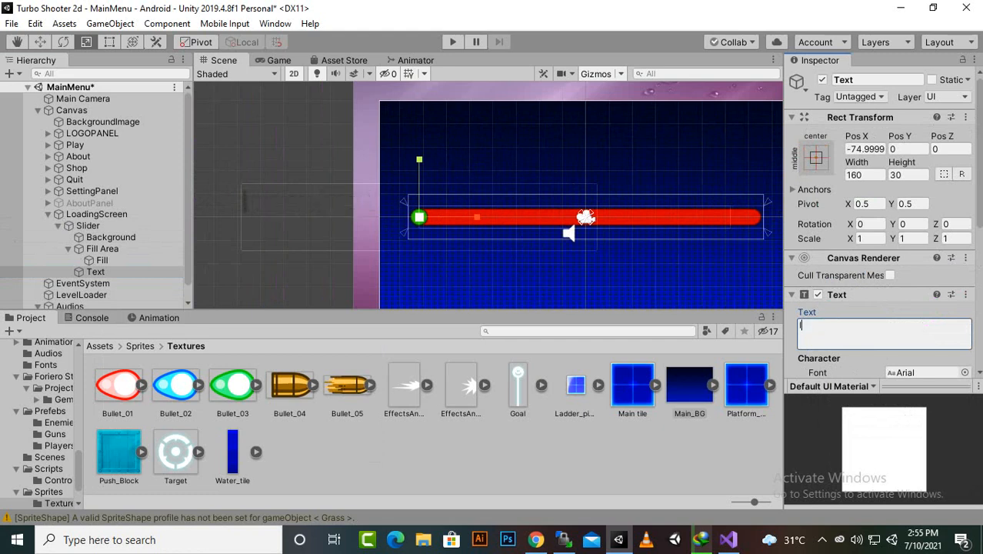
pyautogui.write('loading')
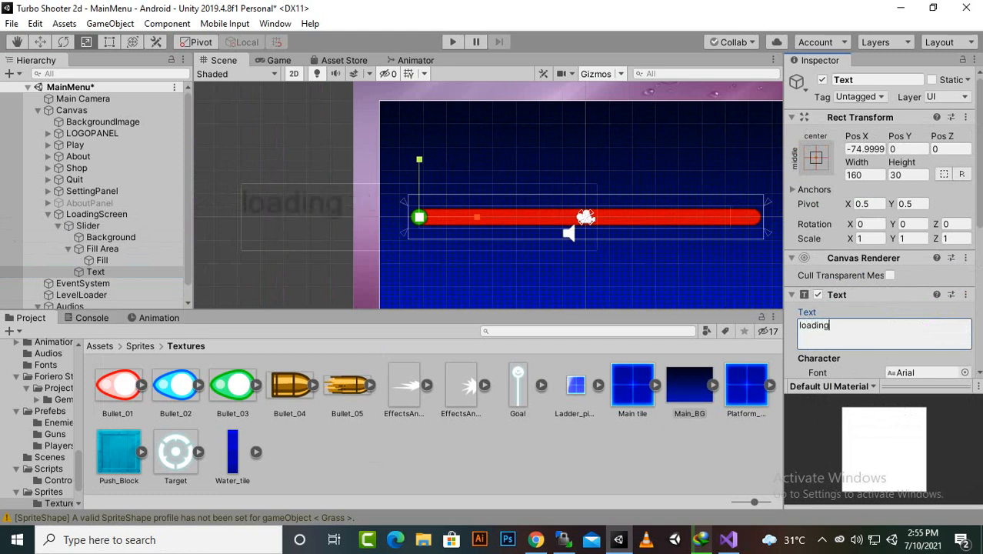
pyautogui.write('...')
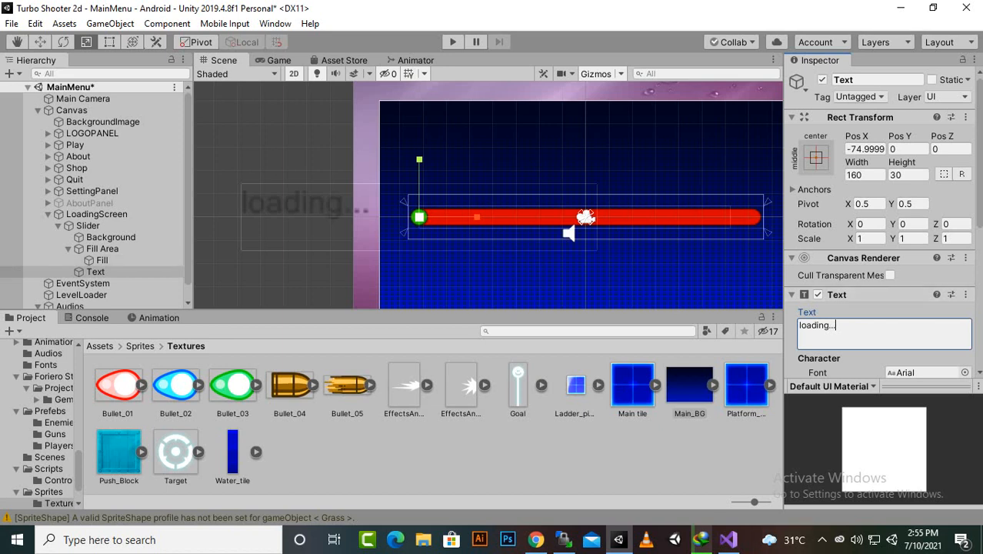
pyautogui.scroll(-3)
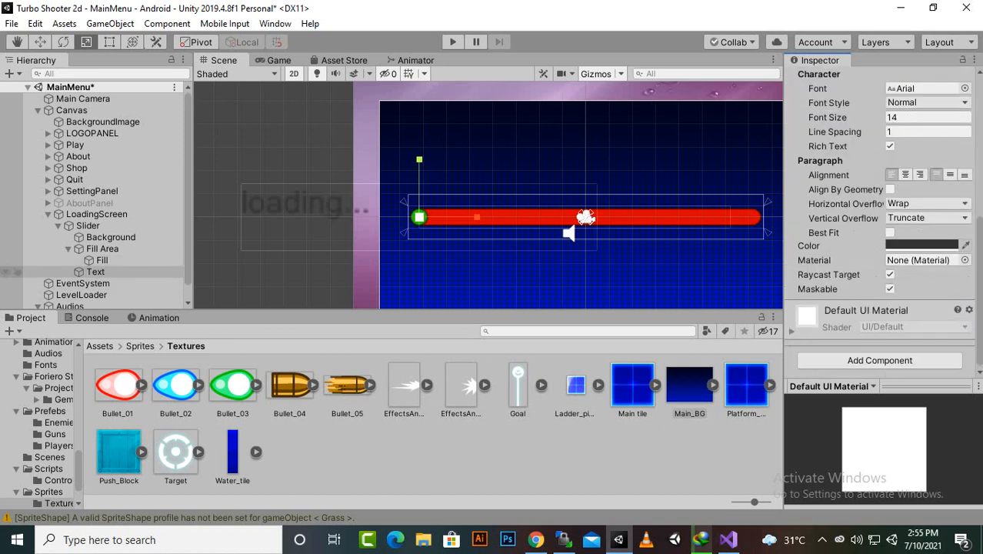
pyautogui.click(96, 271)
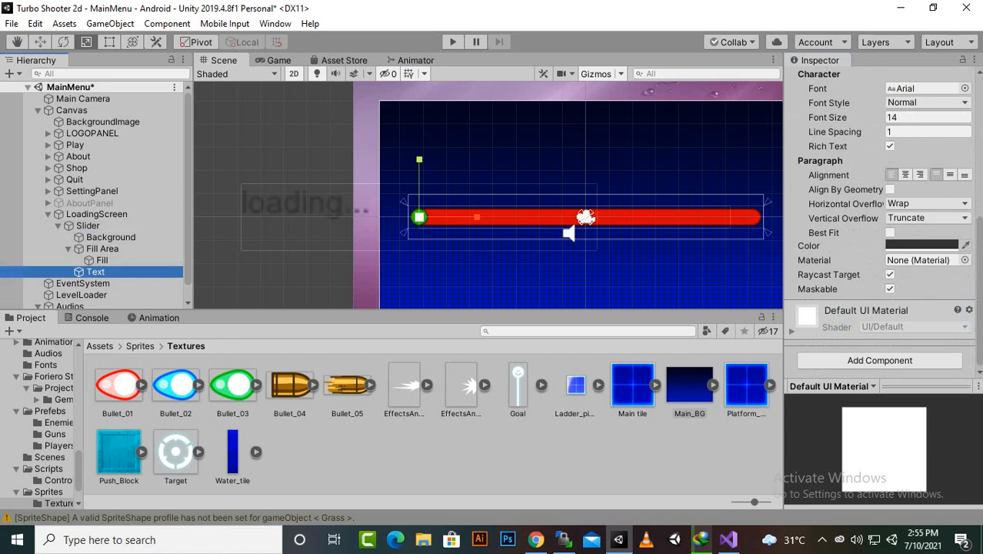
pyautogui.click(100, 259)
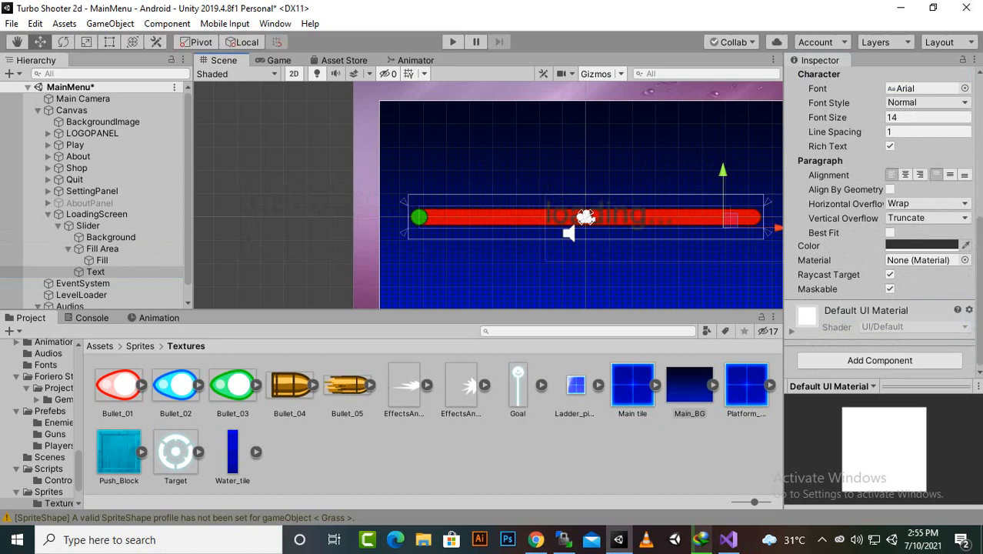
pyautogui.click(921, 245)
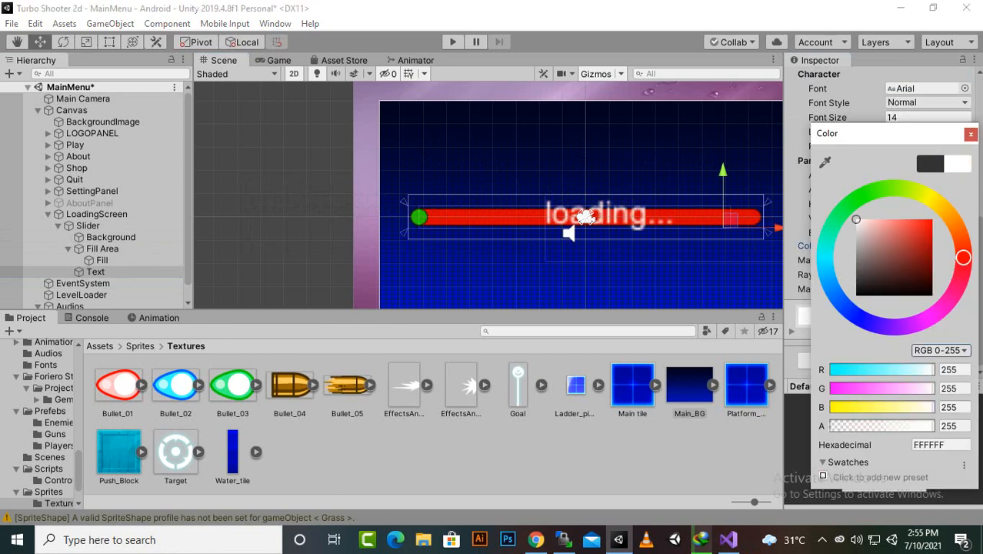
pyautogui.click(971, 133)
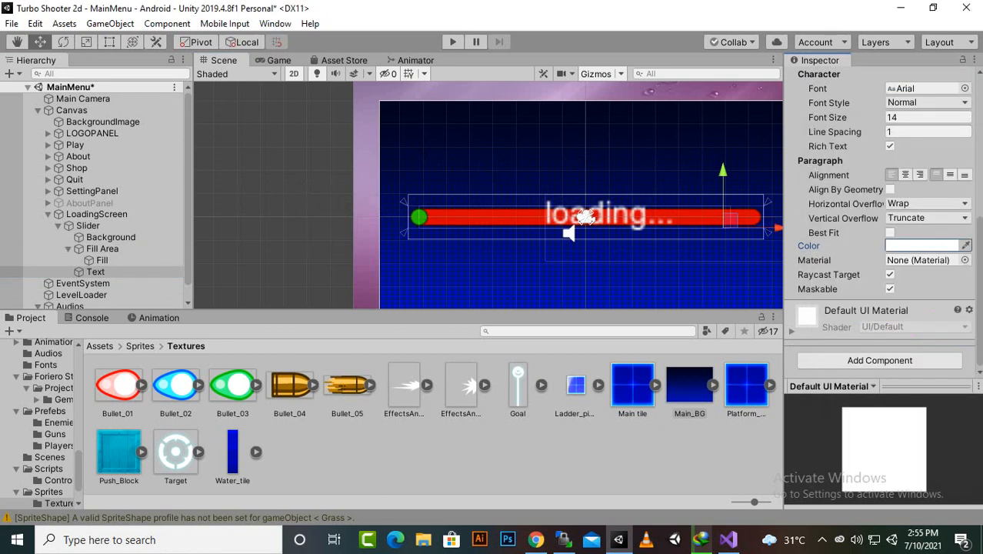
pyautogui.click(926, 203)
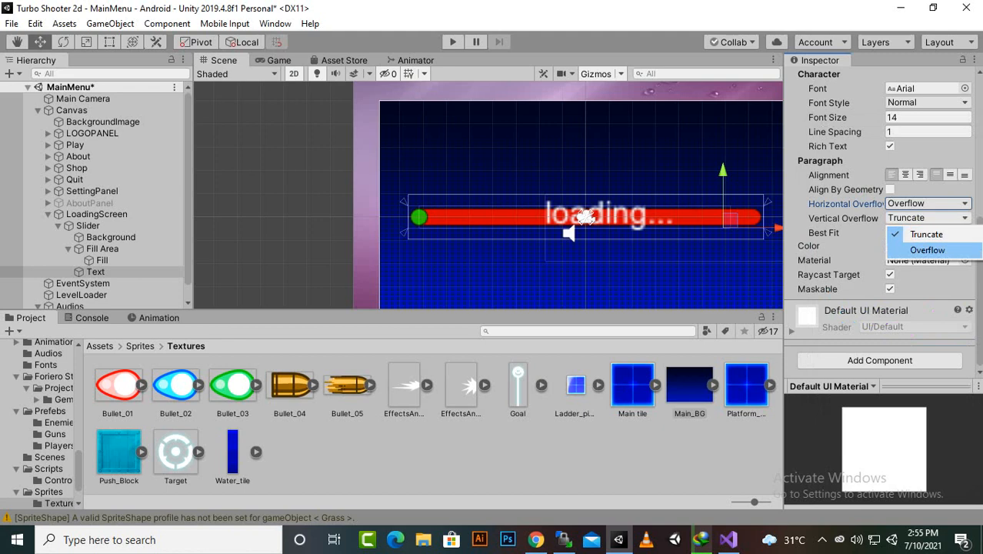
pyautogui.click(927, 249)
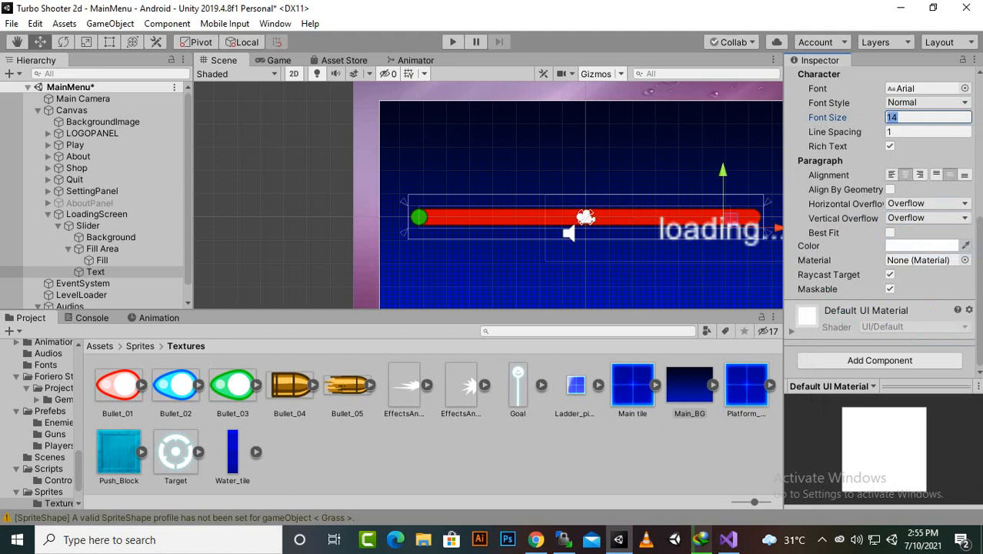
pyautogui.write('10')
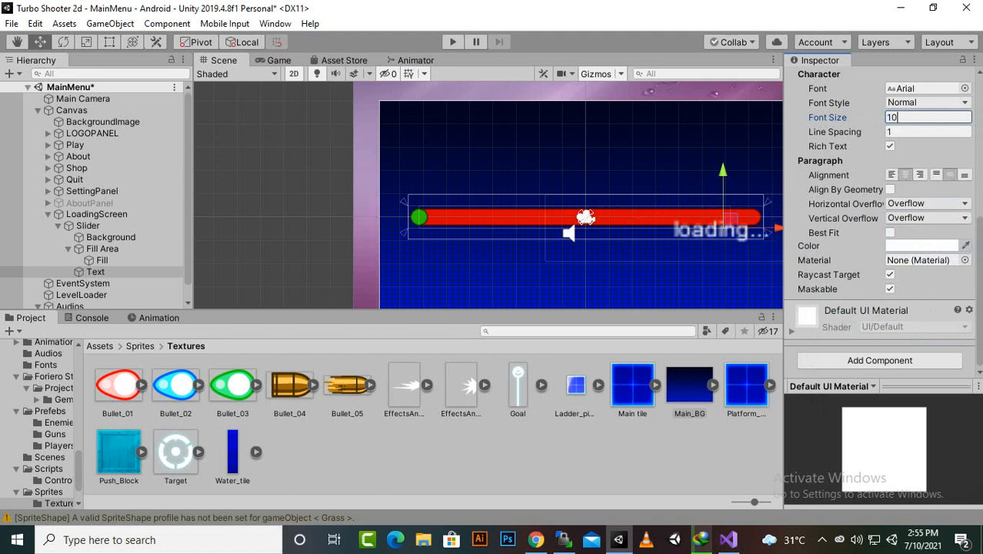
pyautogui.click(927, 102)
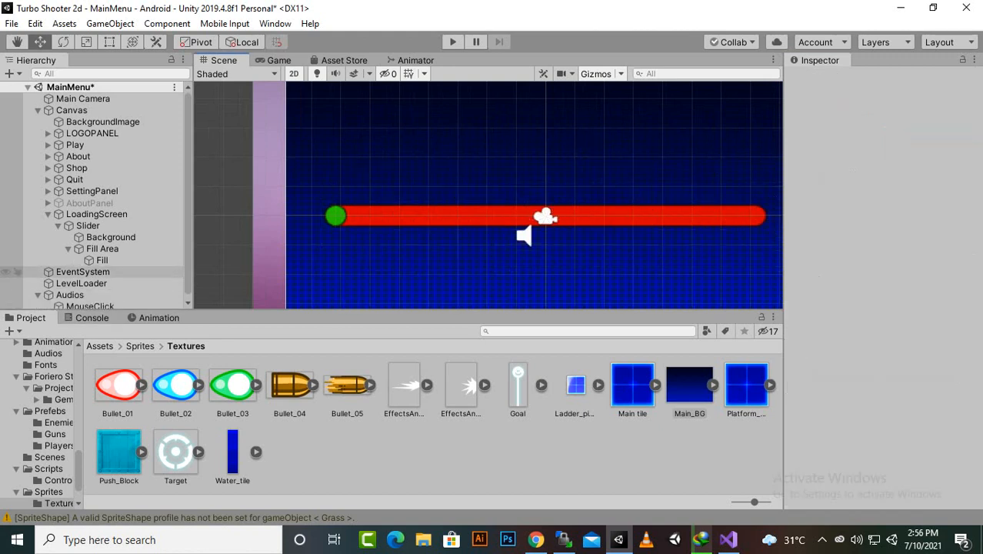
pyautogui.click(88, 225)
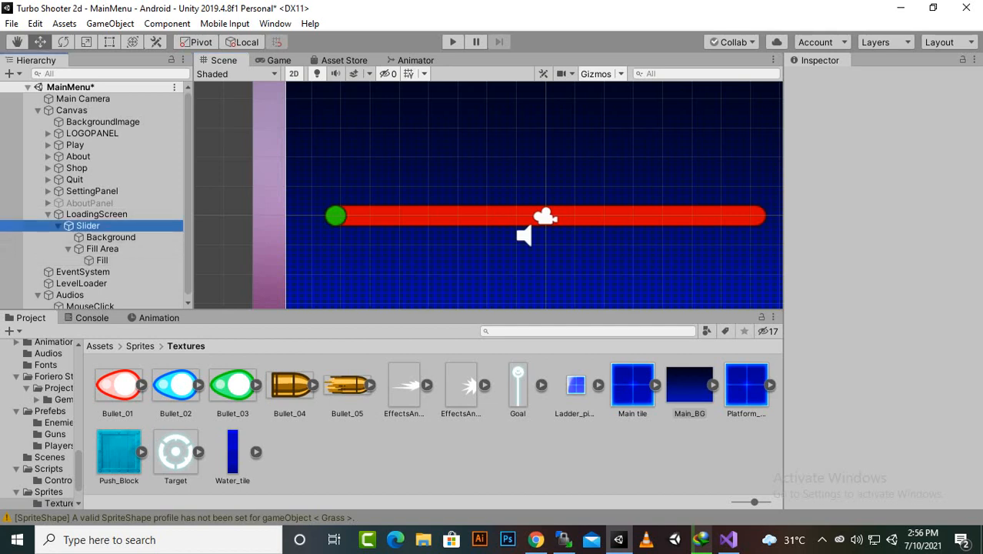
# Step: Add a Text under the Slider: white, bold, overflowing its bounds
pyautogui.rightClick(88, 225)
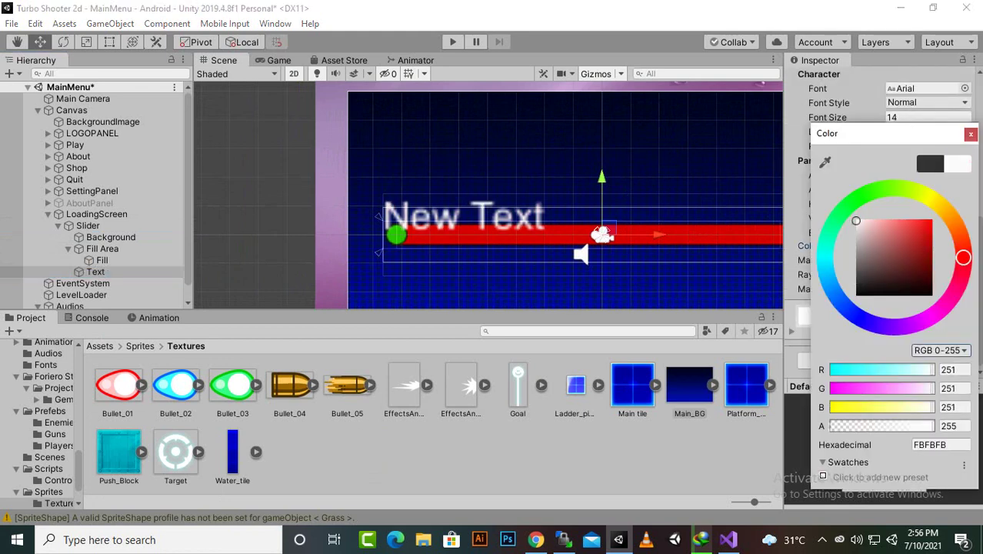
pyautogui.click(970, 133)
pyautogui.write('10')
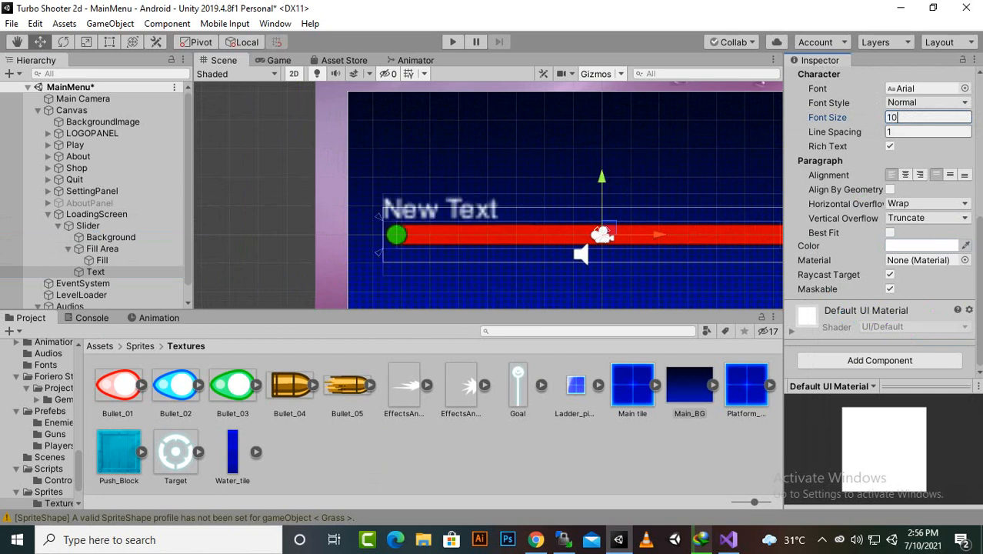
pyautogui.click(927, 102)
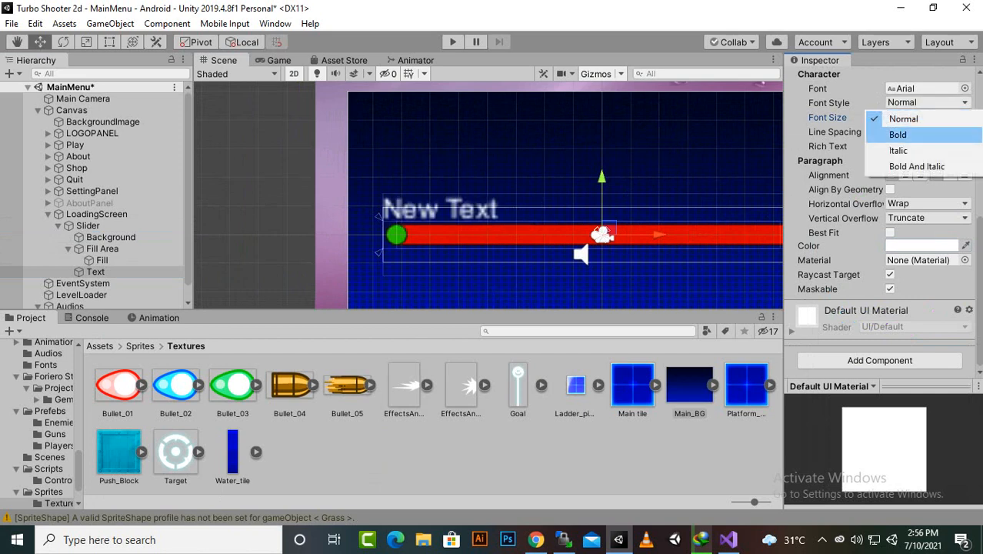
pyautogui.click(898, 134)
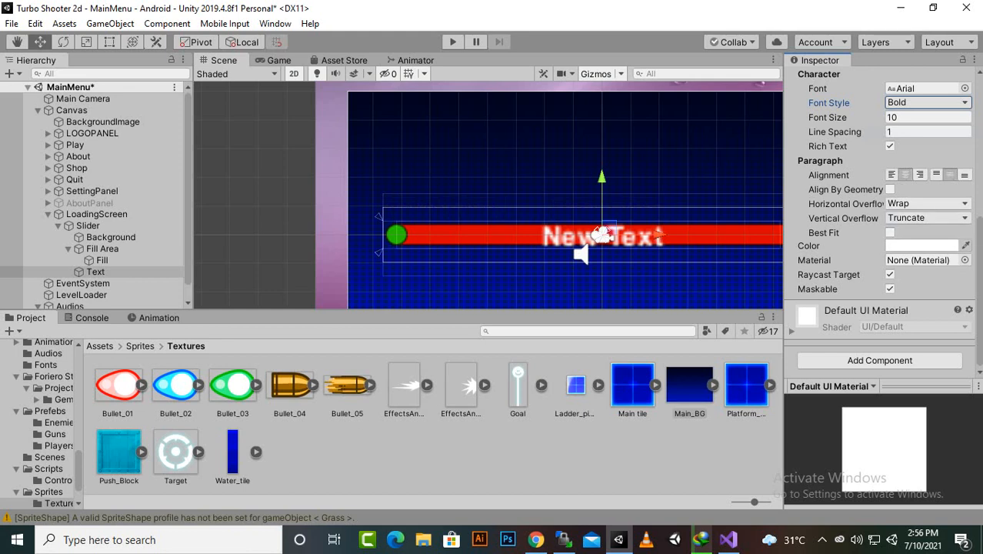
pyautogui.click(926, 203)
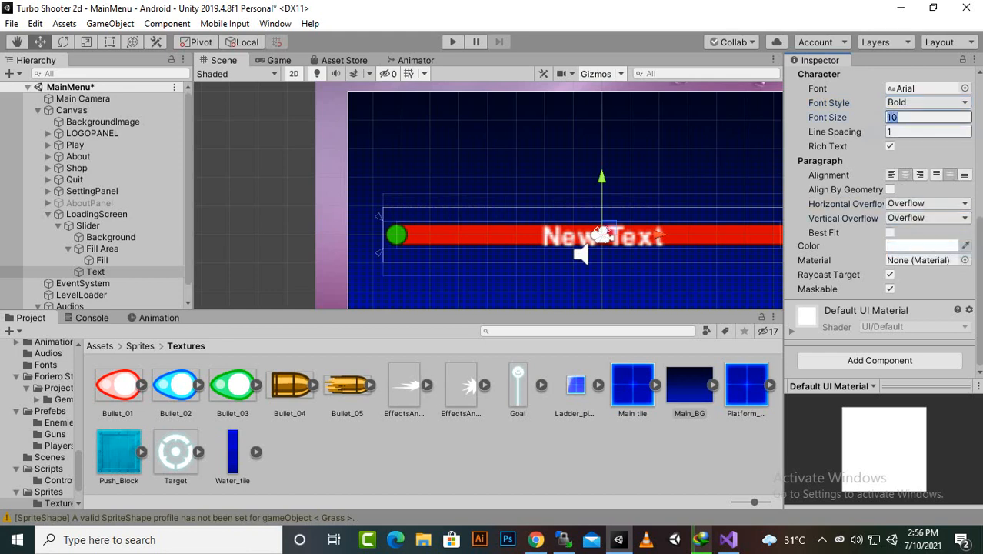
# Step: Shrink the font size and set the text to 'loading...', then preview in Game view
pyautogui.write('8')
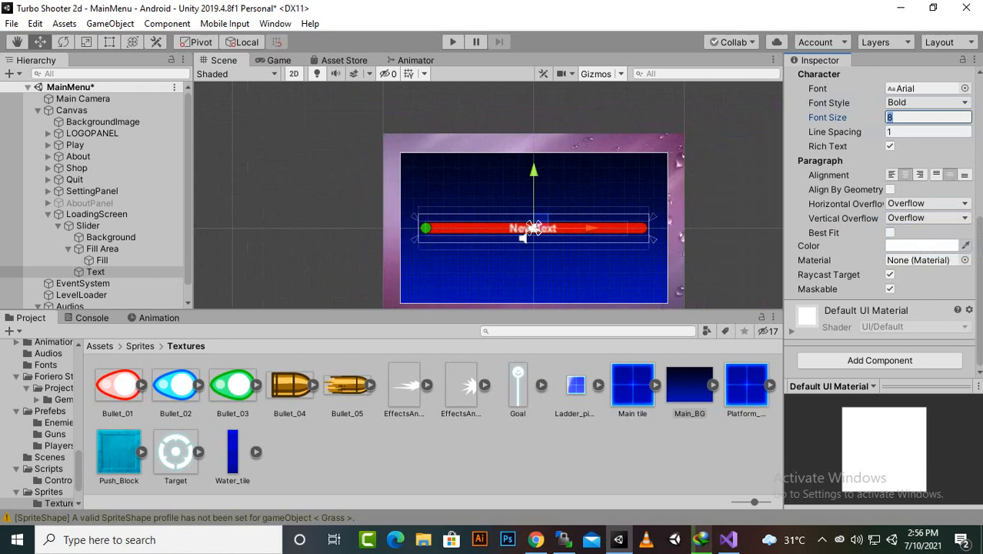
pyautogui.write('6')
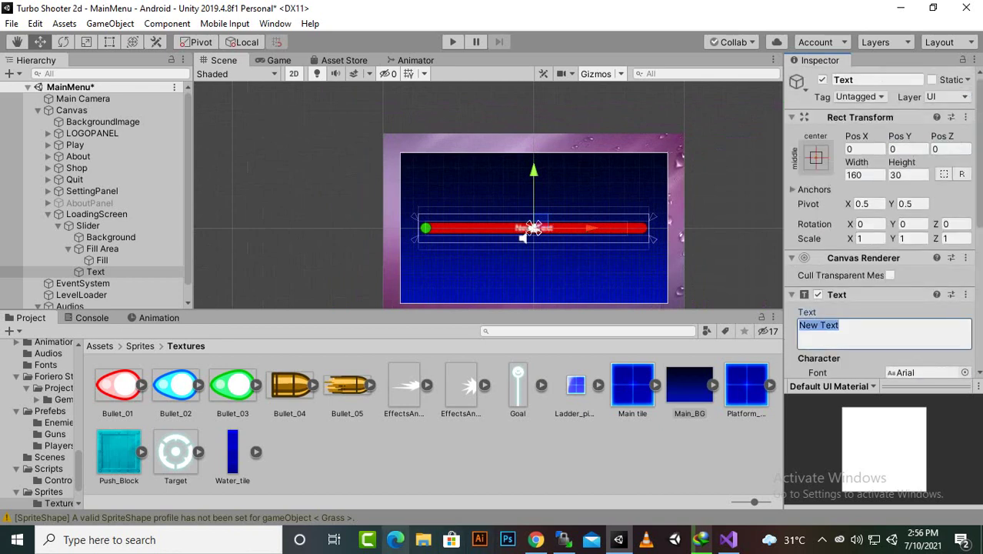
pyautogui.write('loading')
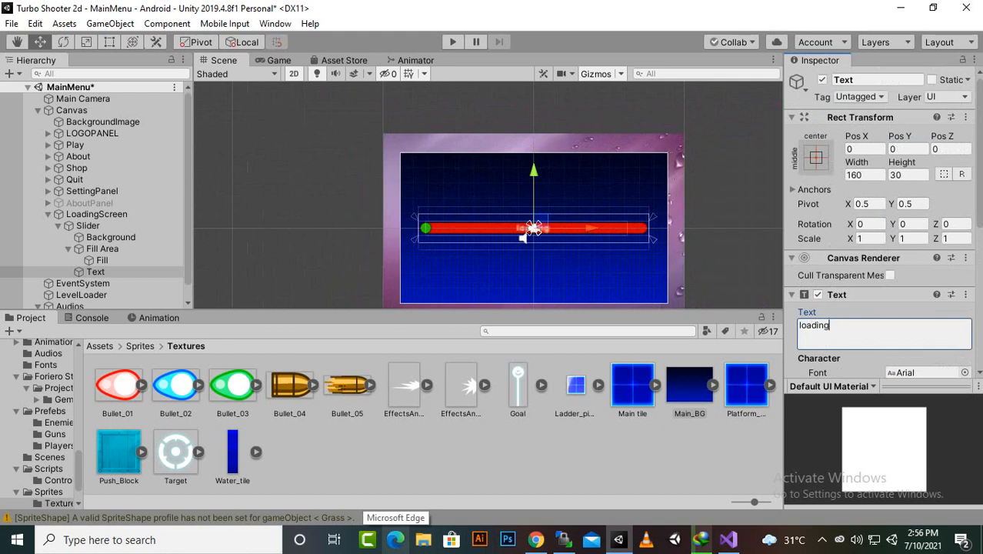
pyautogui.write('...')
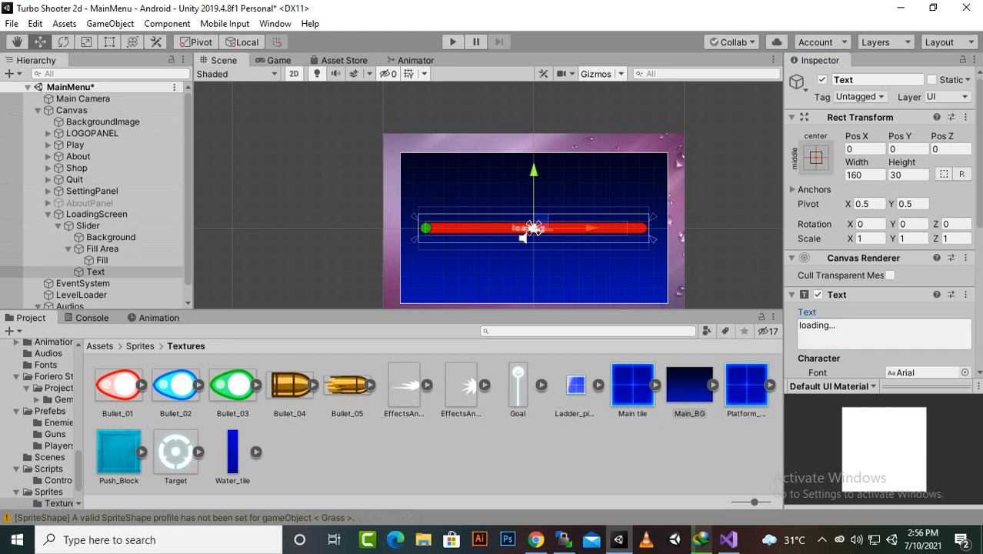
pyautogui.click(279, 59)
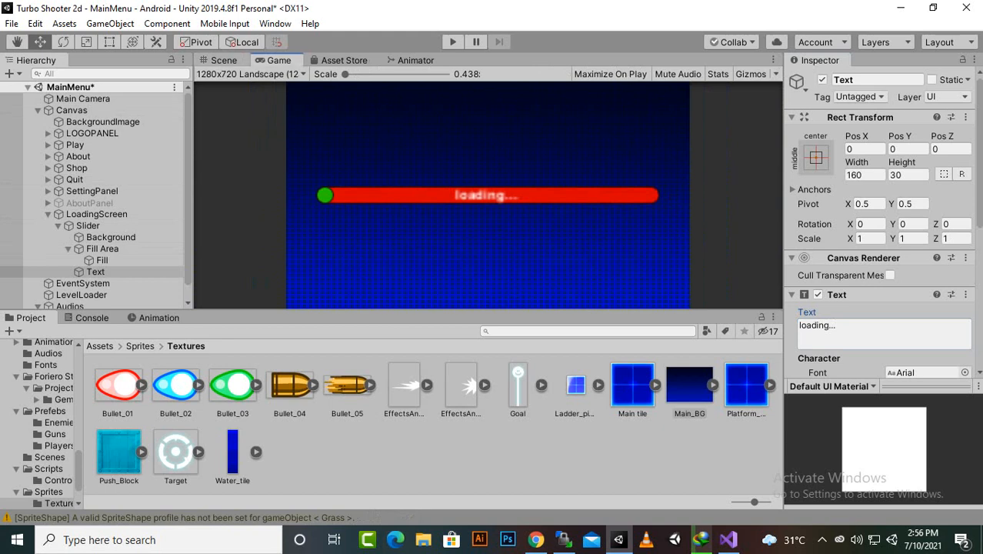
# Step: Back in Scene view, select the LevelLoader object and bring up its options for removal
pyautogui.click(224, 60)
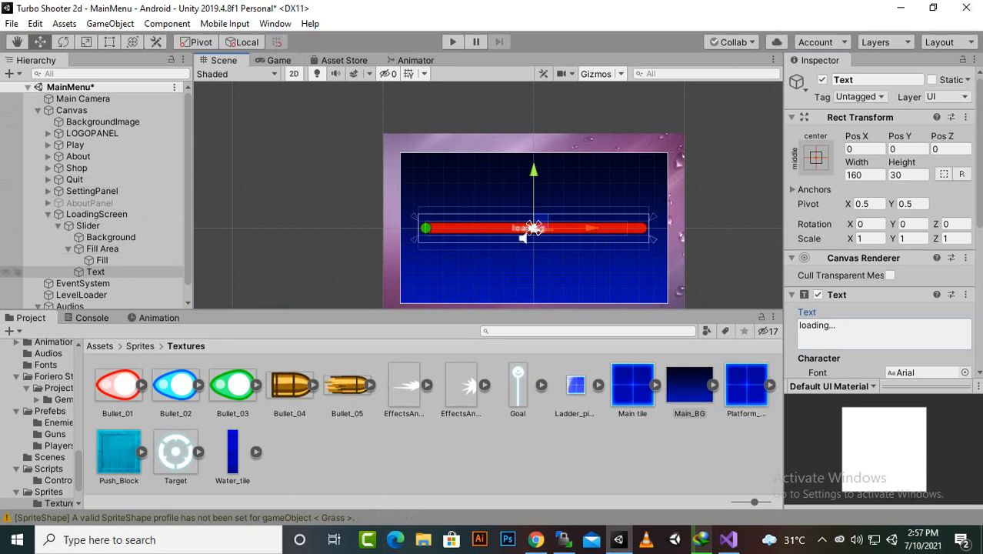
pyautogui.click(95, 272)
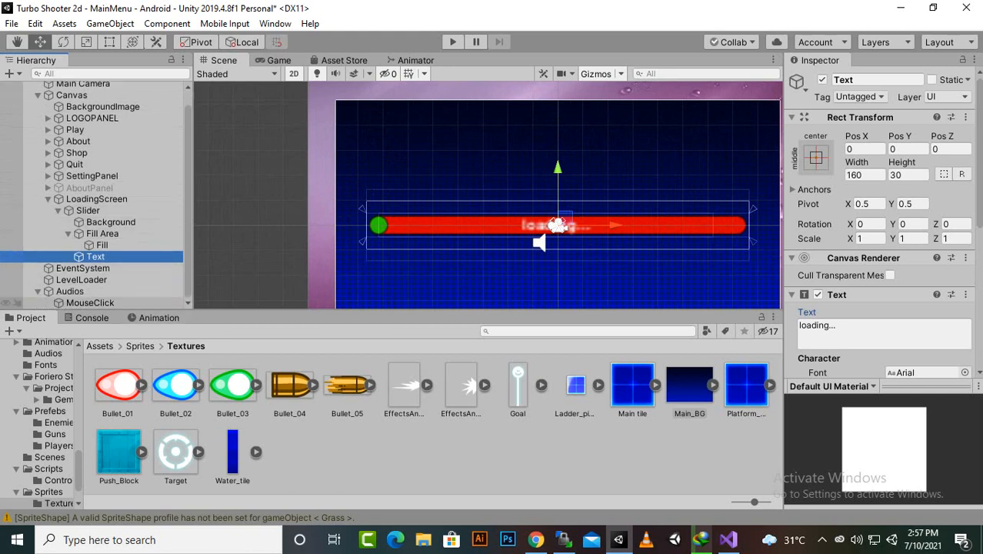
pyautogui.click(82, 280)
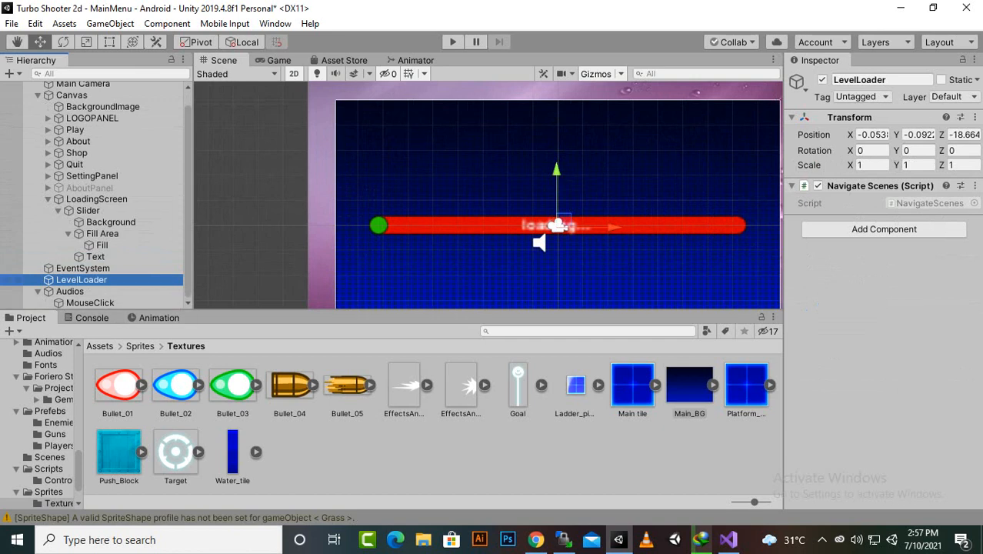
pyautogui.rightClick(82, 280)
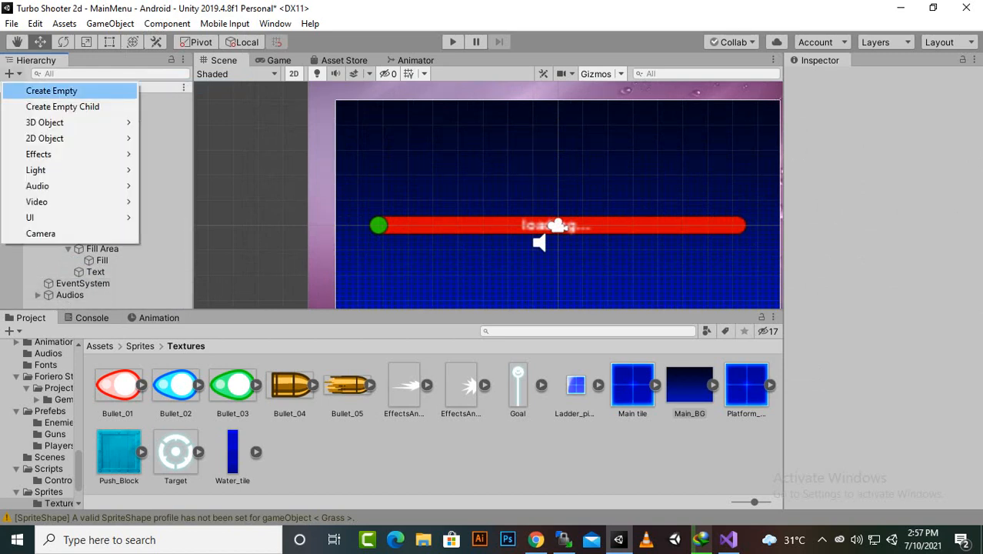
# Step: Create an empty GameObject named levelload in MainMenu
pyautogui.click(51, 90)
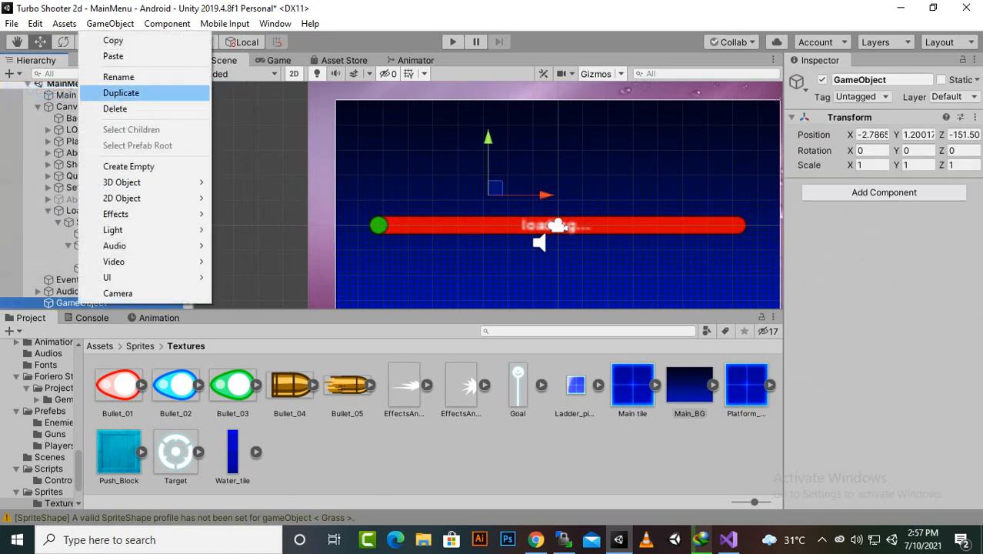
pyautogui.click(118, 76)
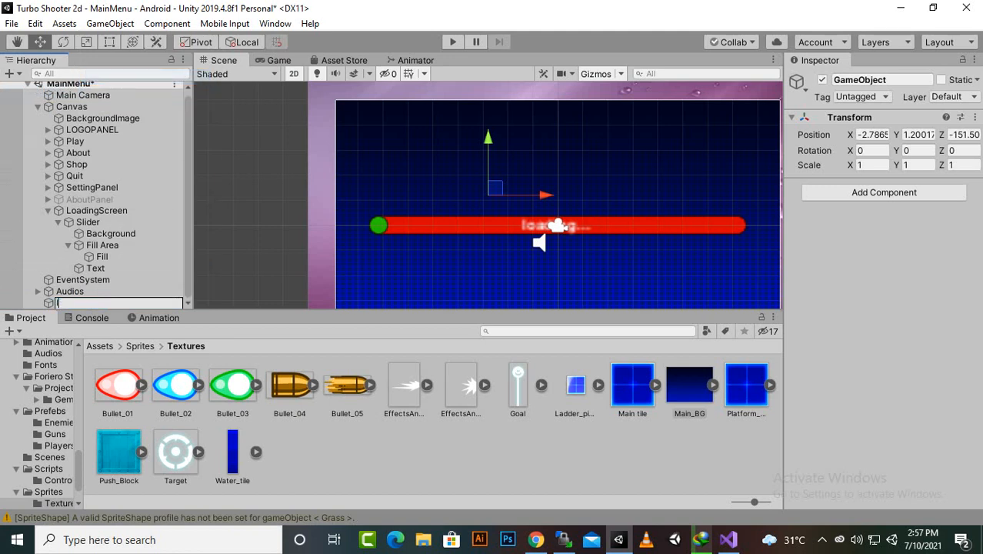
pyautogui.write('levelload')
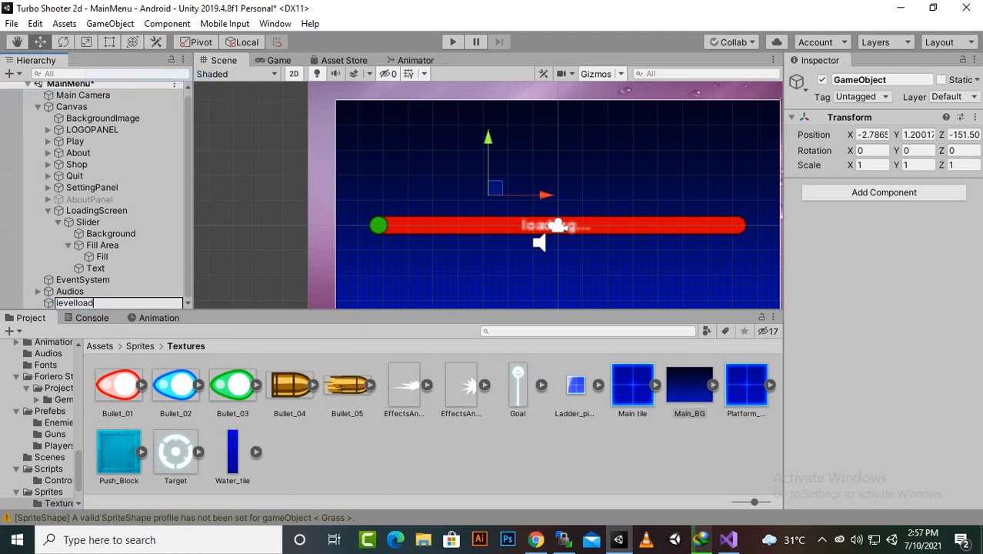
pyautogui.press('Return')
pyautogui.write('lo')
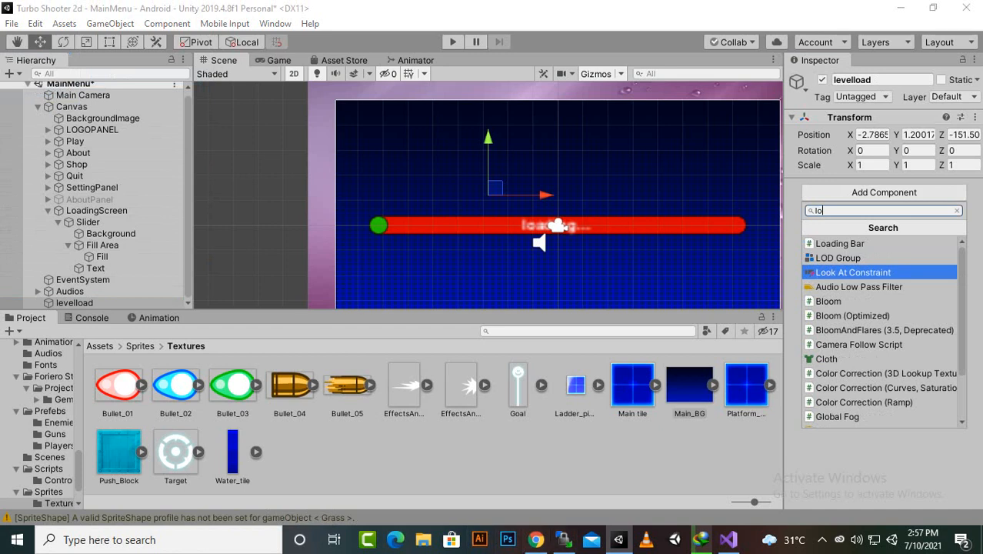
# Step: Attach the Loading Bar script to levelload, then go to the Scenes folder
pyautogui.click(840, 243)
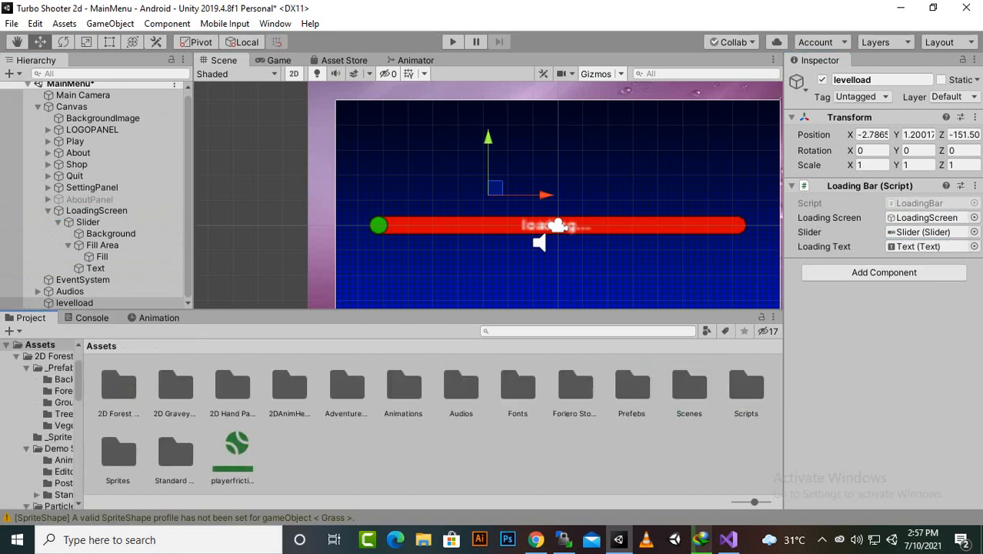
pyautogui.doubleClick(688, 385)
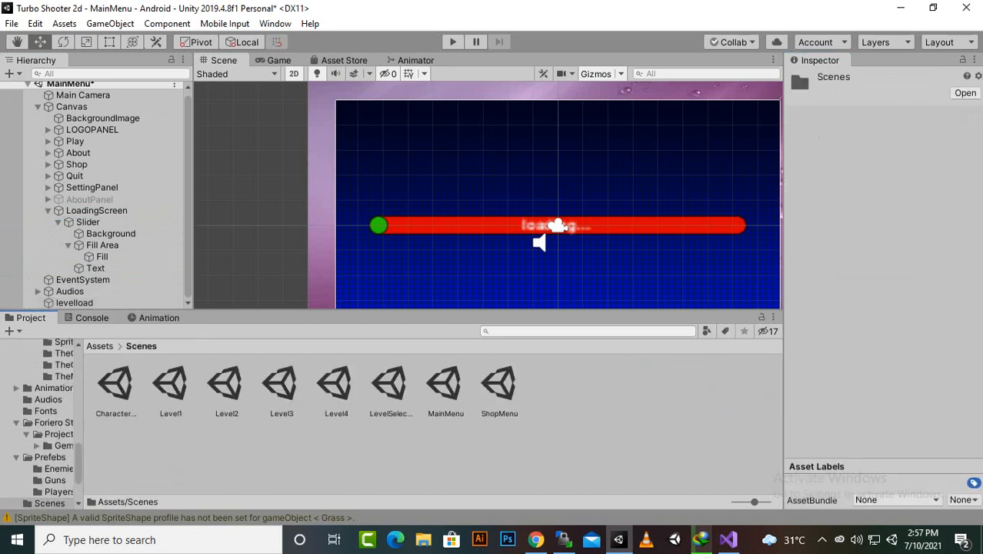
# Step: Add Level3 and Level4 to Scenes In Build via File > Build Settings, then close it
pyautogui.click(12, 23)
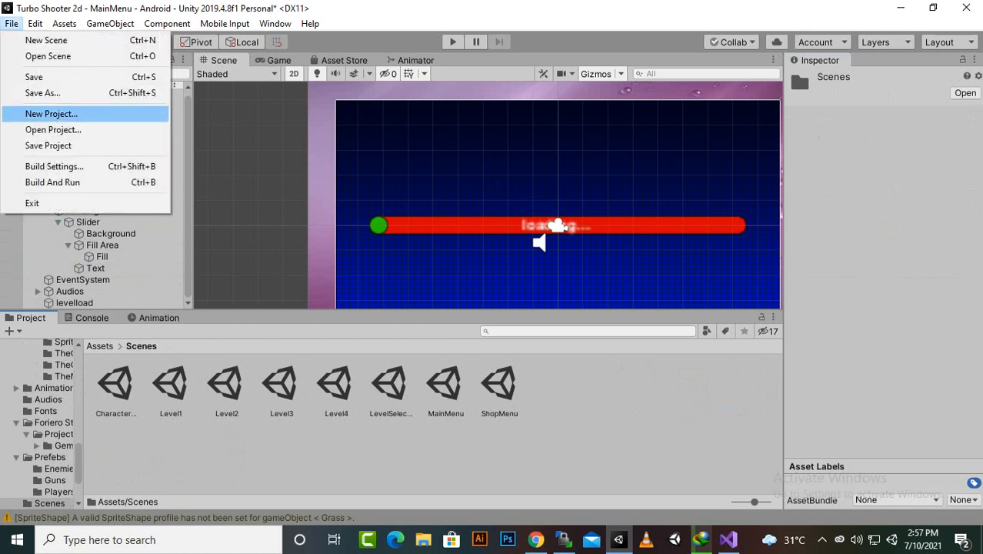
pyautogui.click(53, 167)
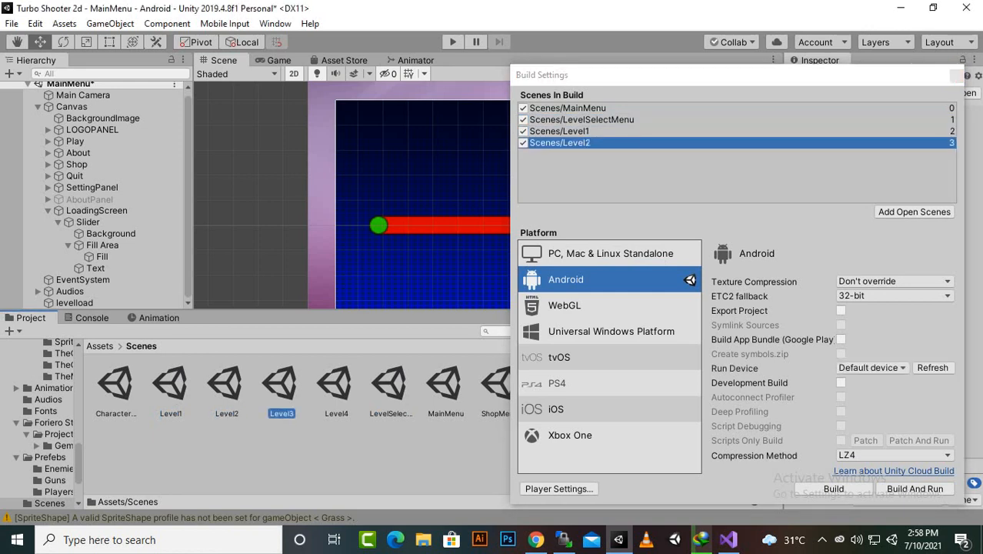
pyautogui.click(913, 212)
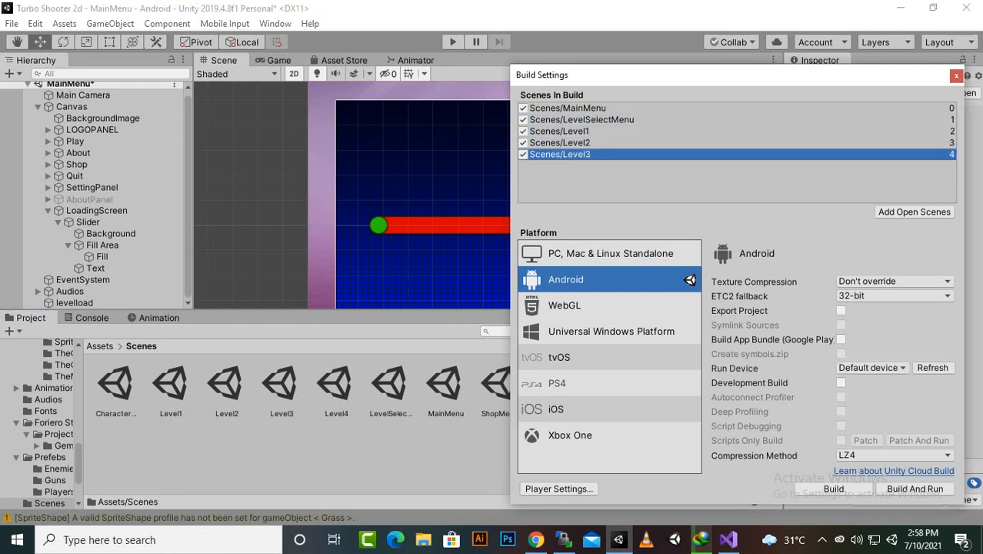
pyautogui.click(913, 212)
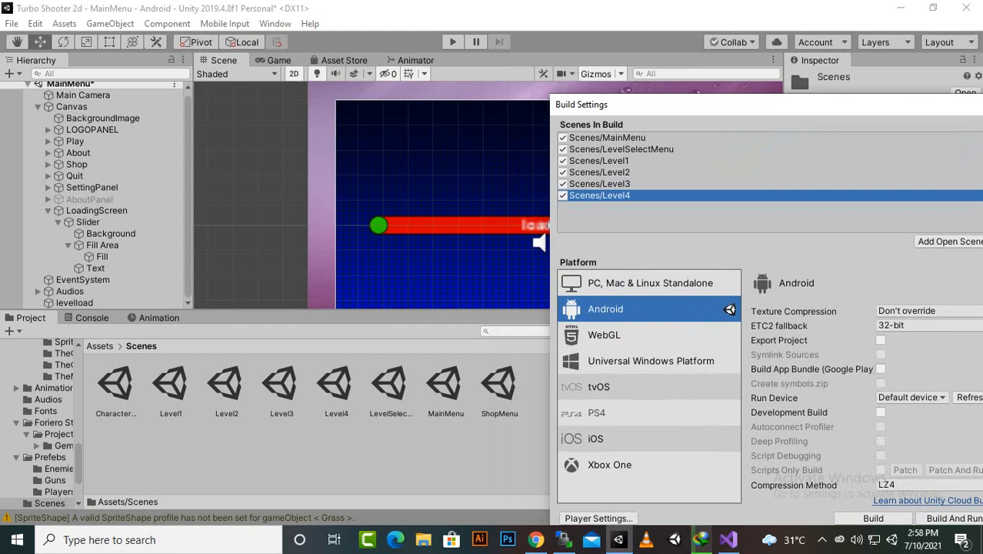
pyautogui.moveTo(581, 104); pyautogui.dragTo(841, 114)
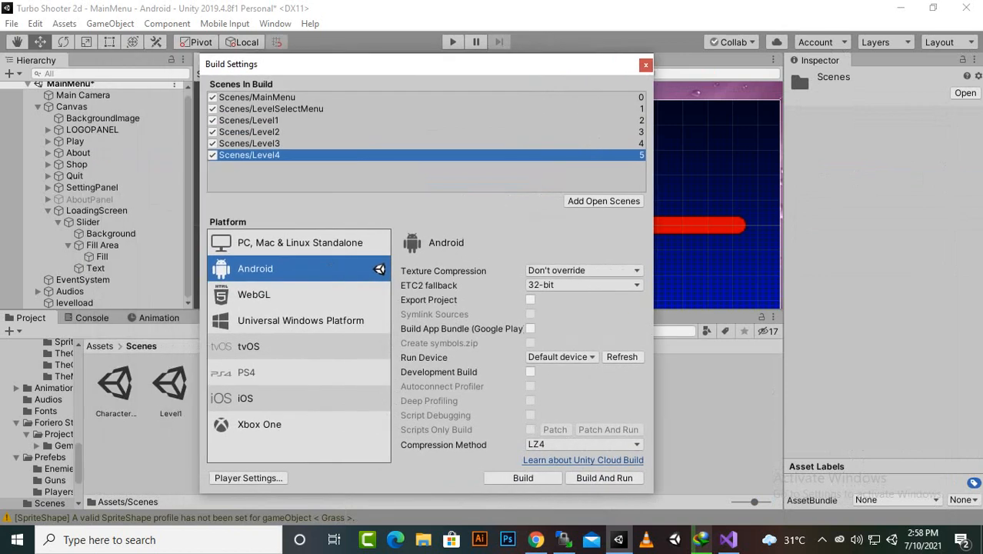
pyautogui.click(646, 64)
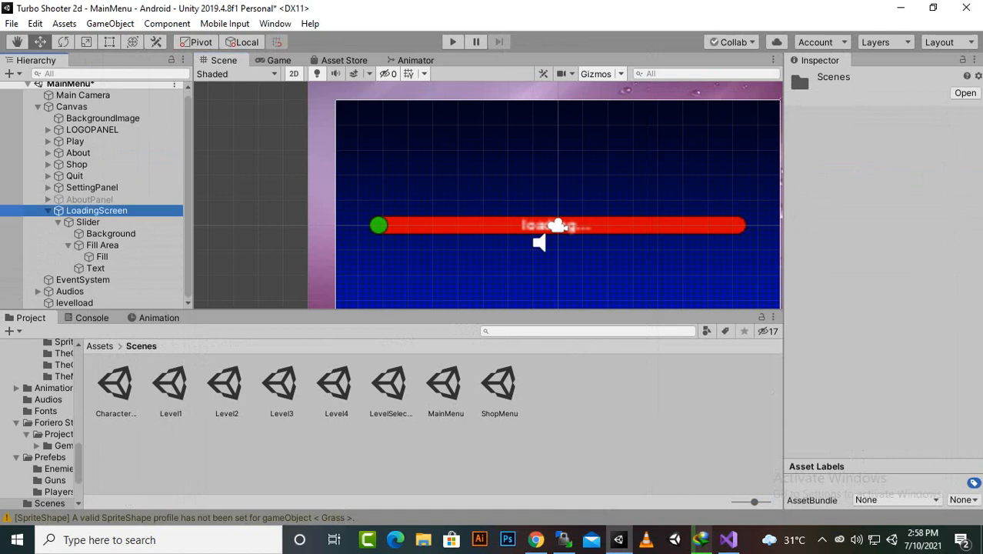
# Step: Hide LoadingScreen, make Play's On Click call LoadingBar.LoadLevelFunction(1) on levelload, and run the game
pyautogui.click(97, 209)
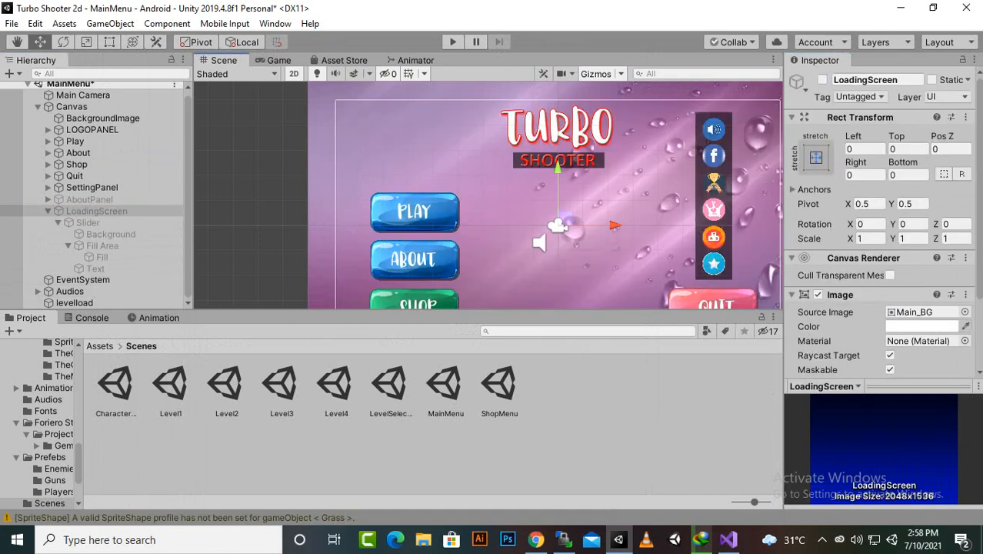
pyautogui.click(75, 141)
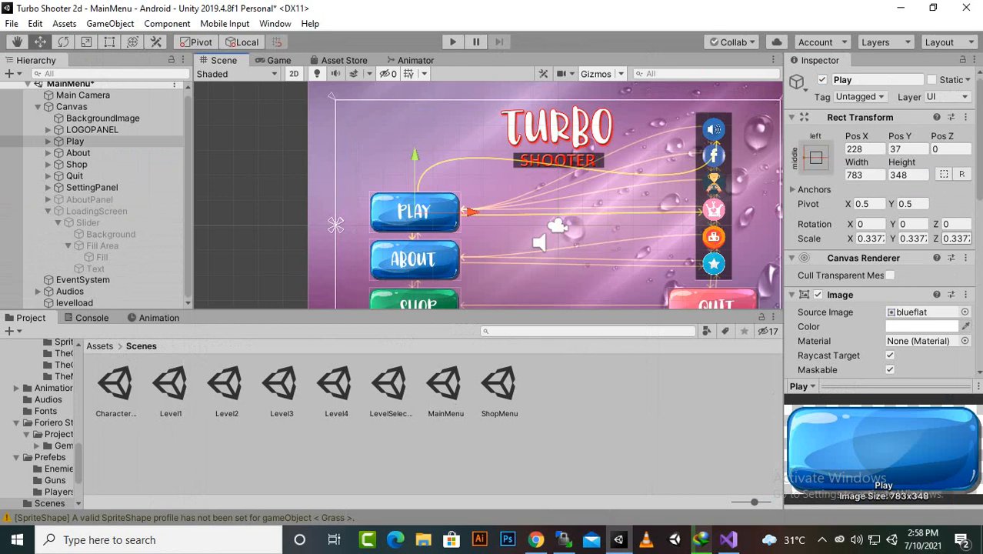
pyautogui.scroll(-3)
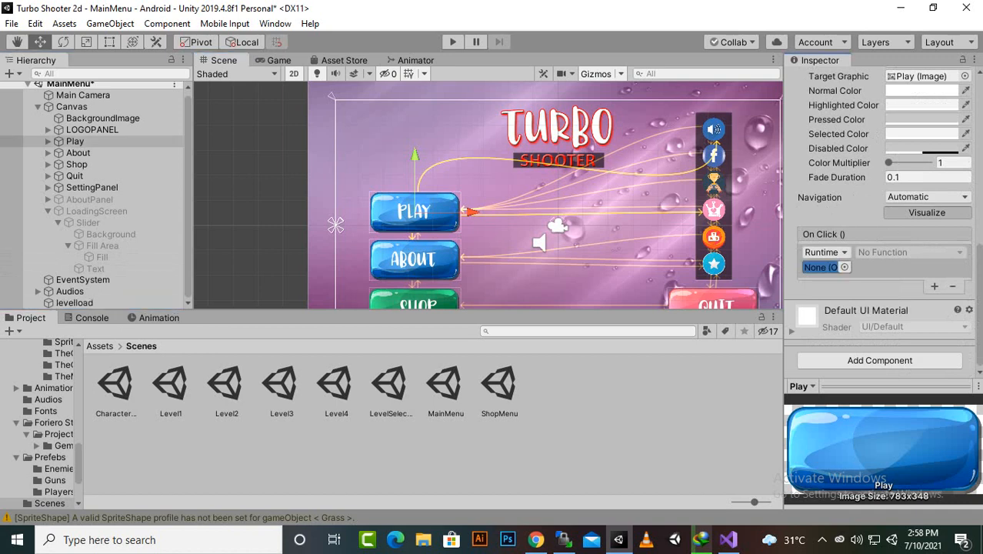
pyautogui.click(910, 252)
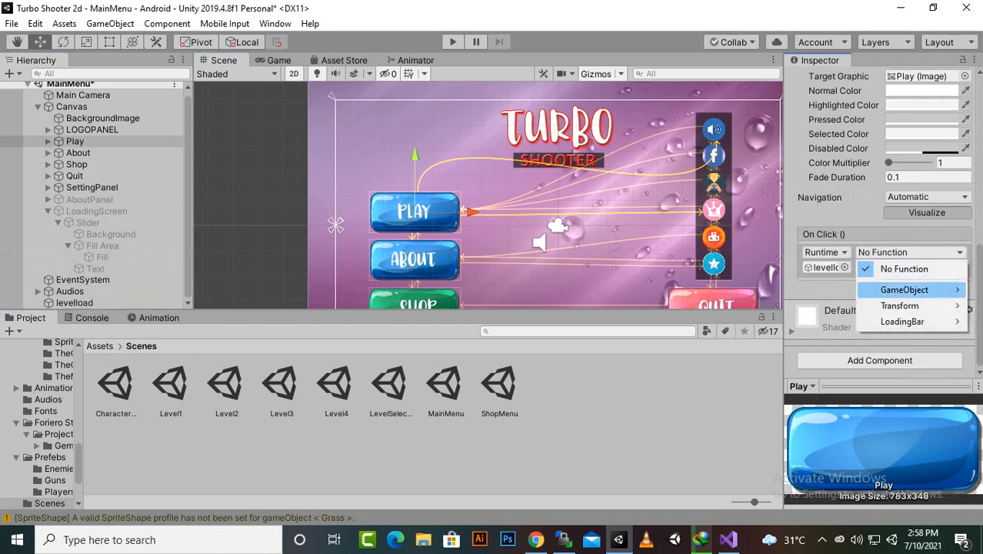
pyautogui.click(902, 320)
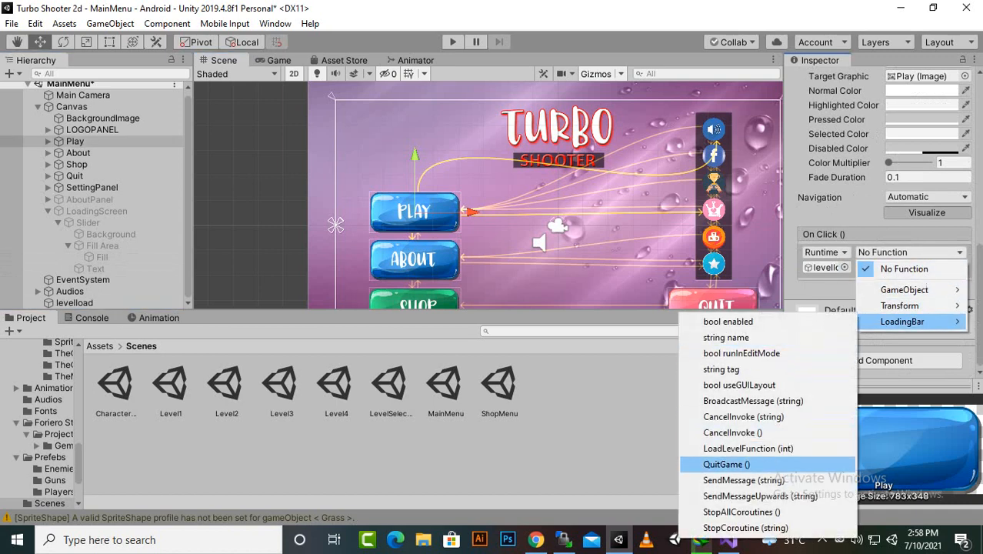
pyautogui.click(747, 447)
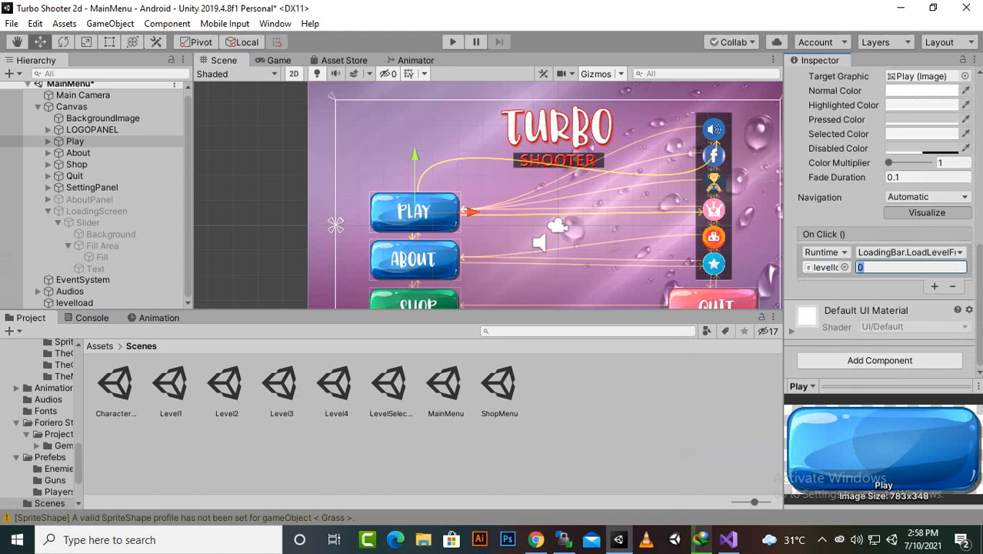
pyautogui.write('1')
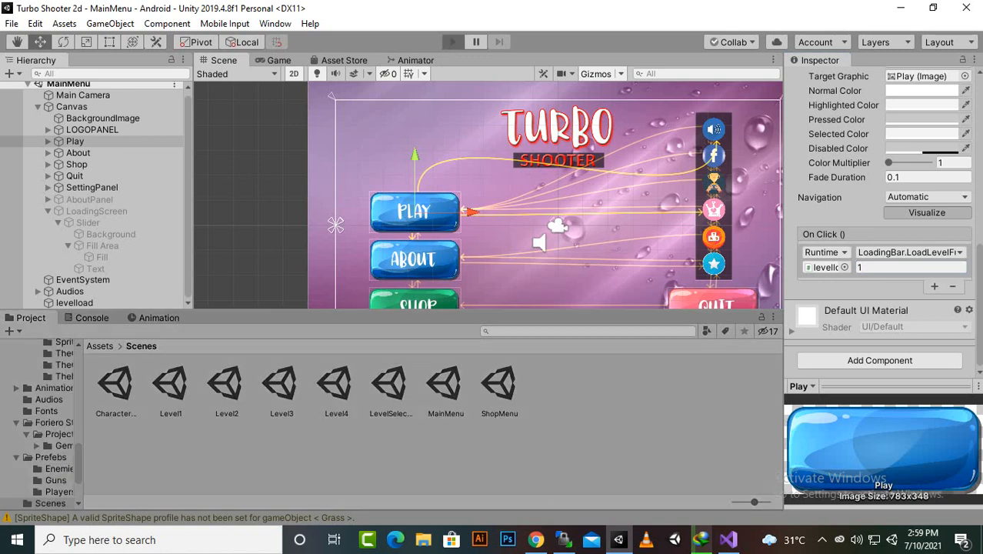
pyautogui.click(452, 42)
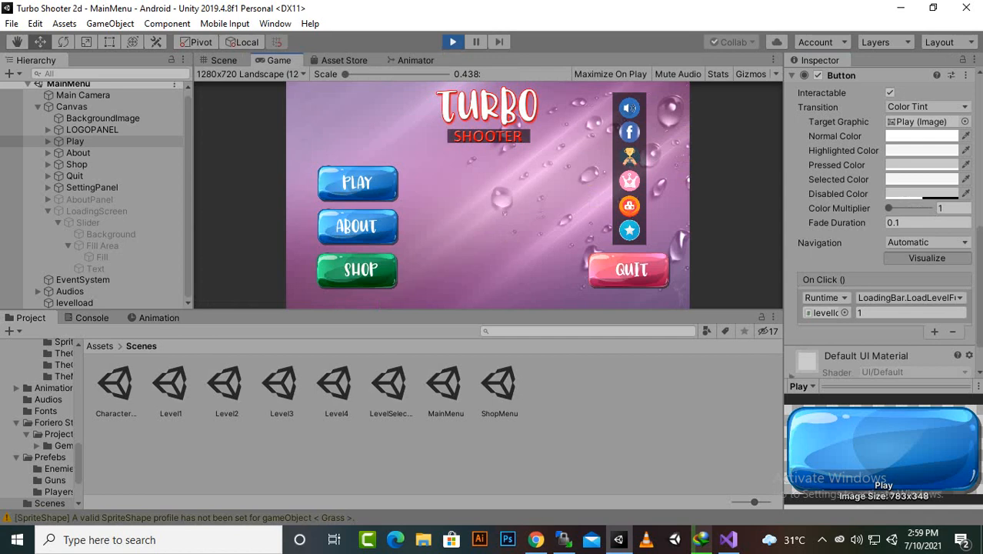
# Step: Press PLAY in the running game to load LevelSelectMenu, then stop play mode
pyautogui.click(357, 183)
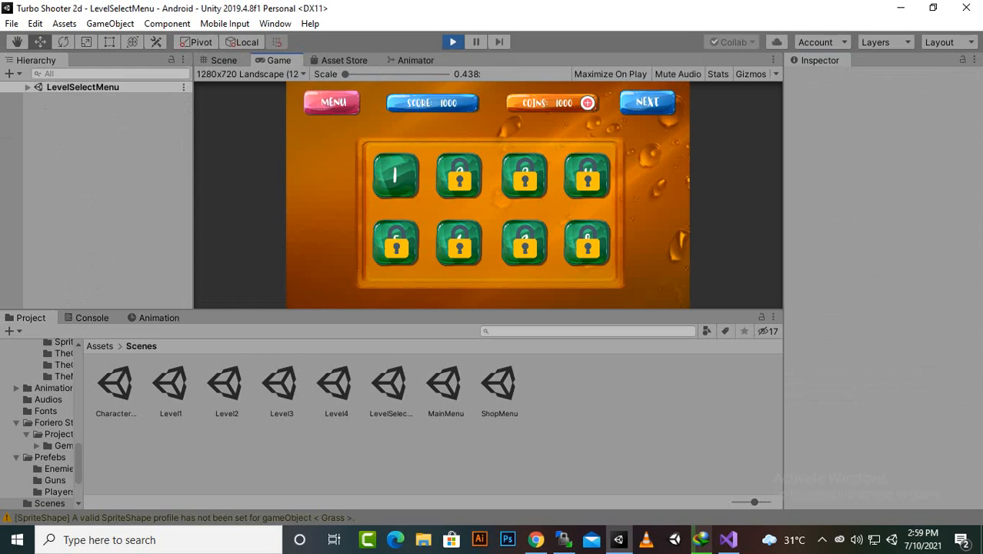
pyautogui.doubleClick(445, 382)
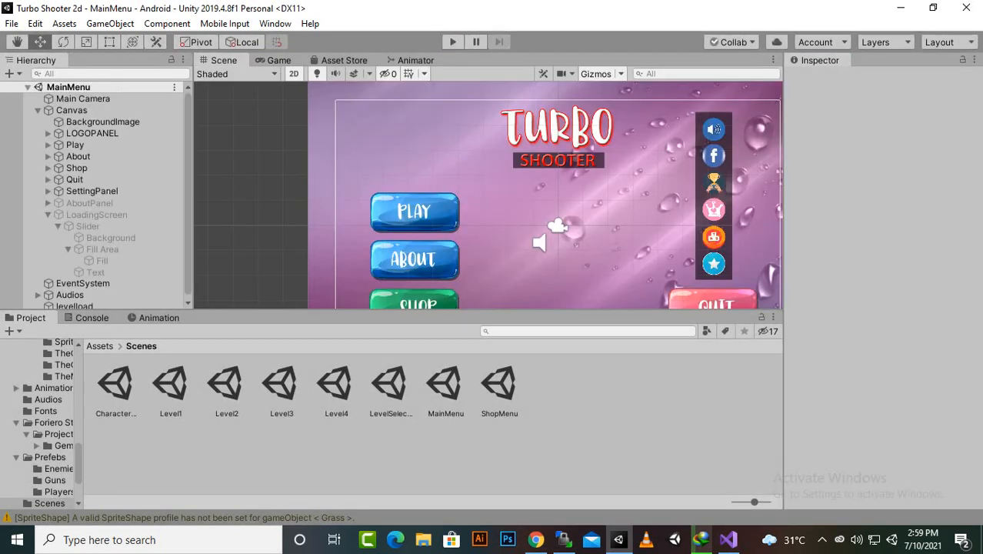
# Step: In the LevelSelectMenu scene, remove Score, Coins and Next, leaving four level buttons
pyautogui.doubleClick(389, 383)
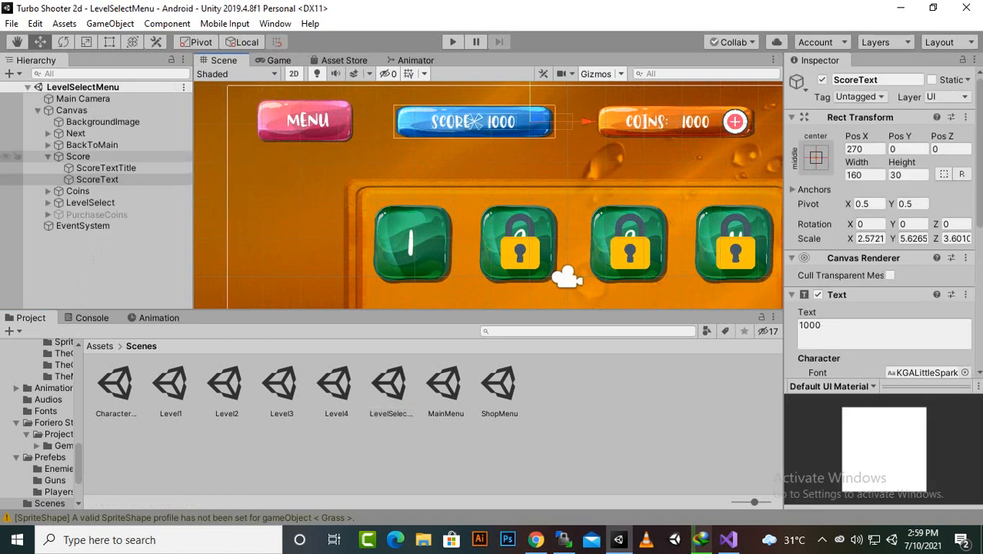
pyautogui.click(78, 156)
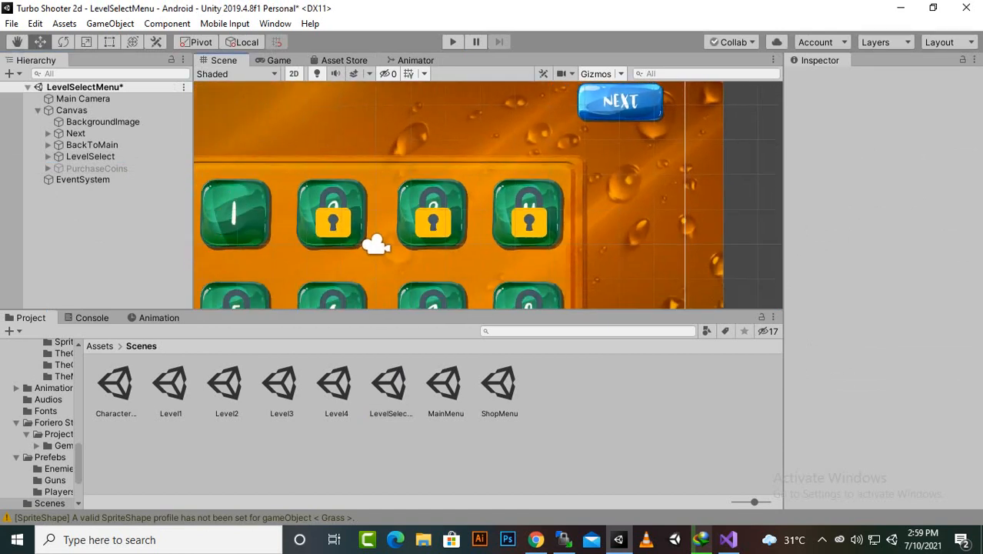
pyautogui.click(75, 133)
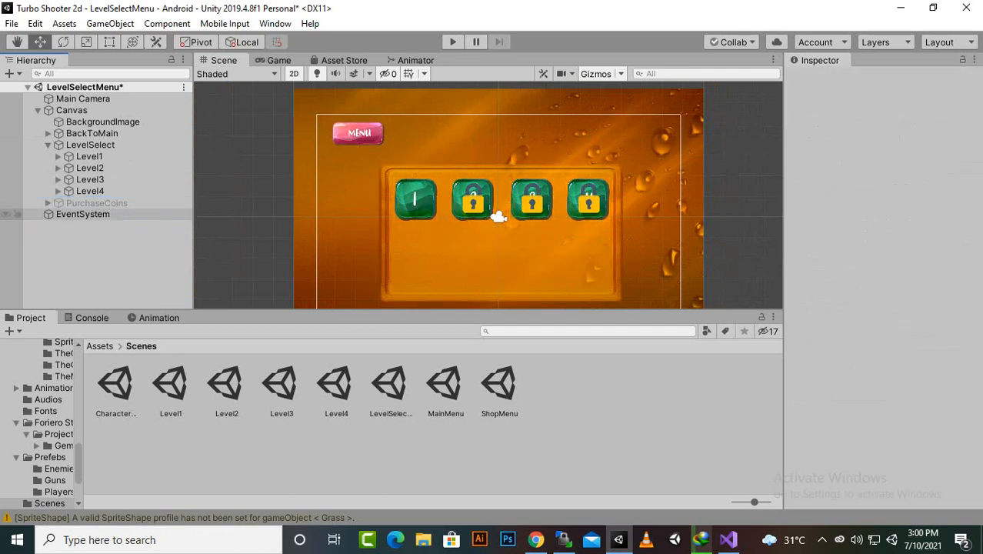
# Step: Remove the padlock children from the Level2–Level4 buttons so all four show numbers 1–4
pyautogui.click(82, 214)
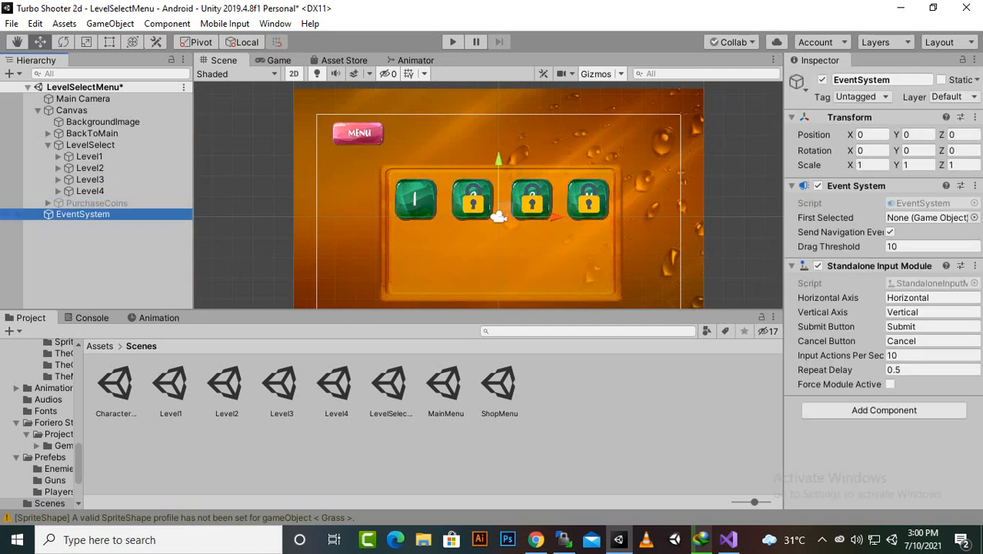
pyautogui.click(90, 190)
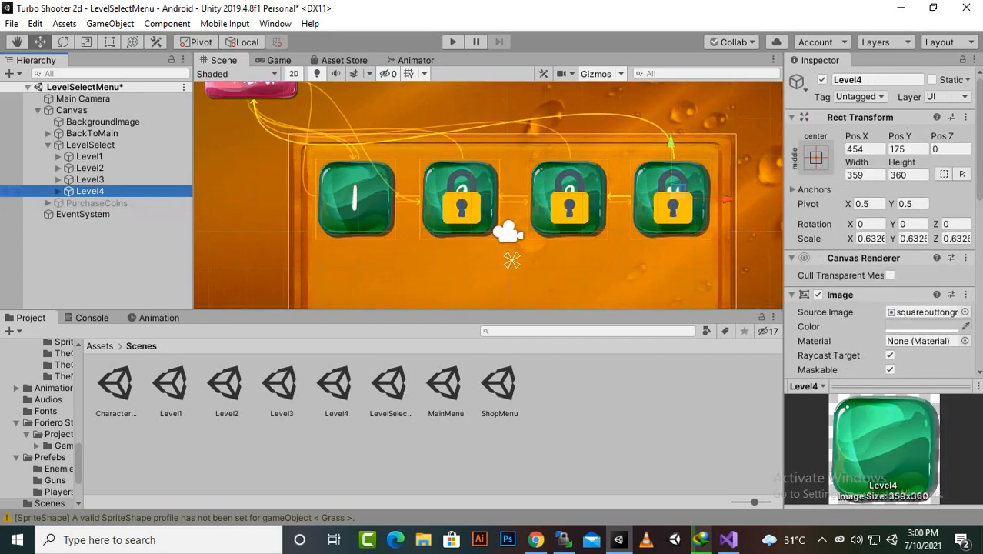
pyautogui.click(106, 214)
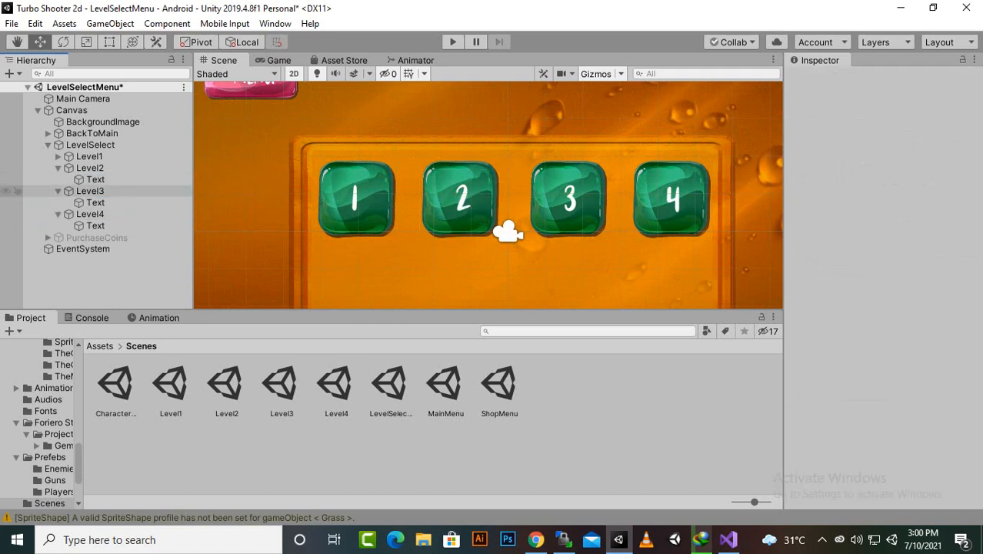
pyautogui.click(89, 167)
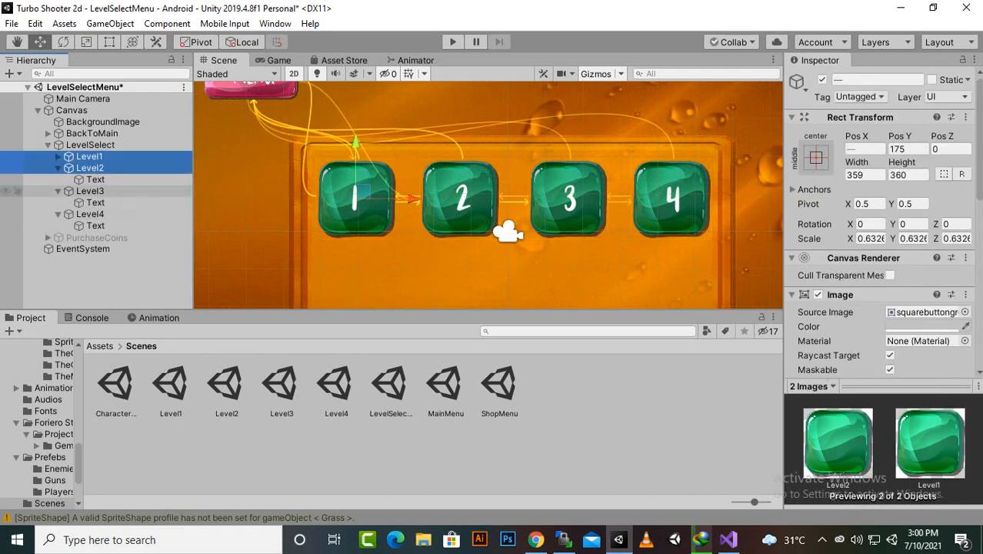